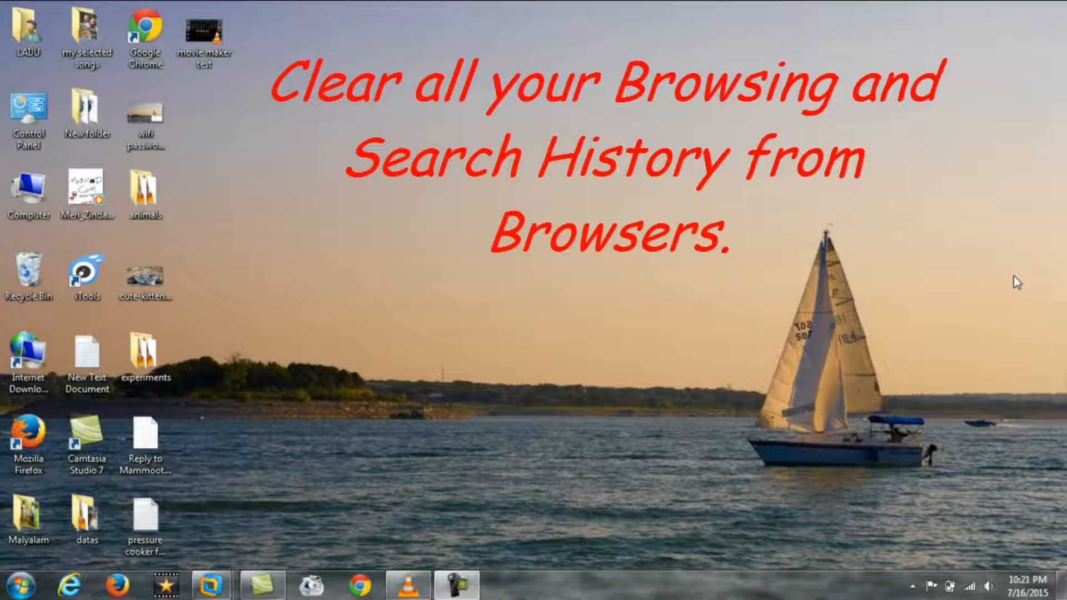
mouse_move(626, 194)
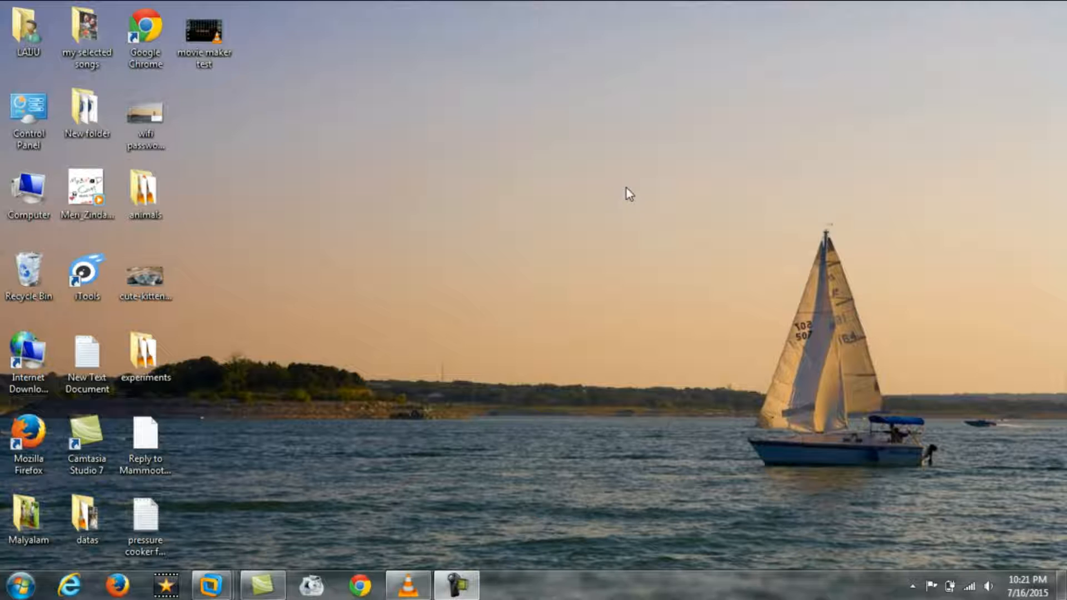
mouse_move(164, 504)
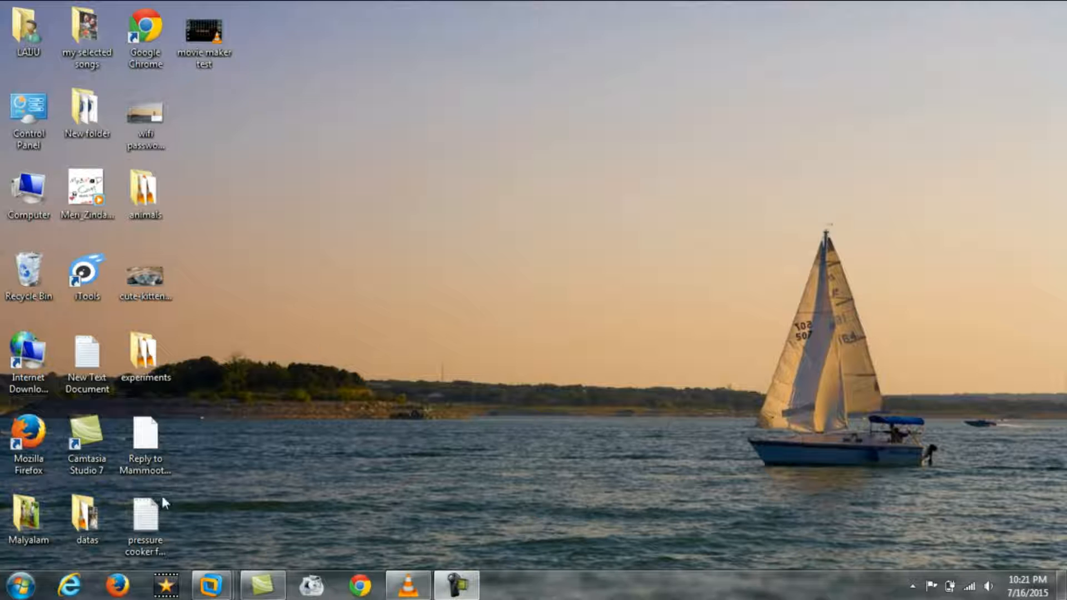
Launch Internet Explorer on the Google Kuwait homepage and focus its search box
click(69, 584)
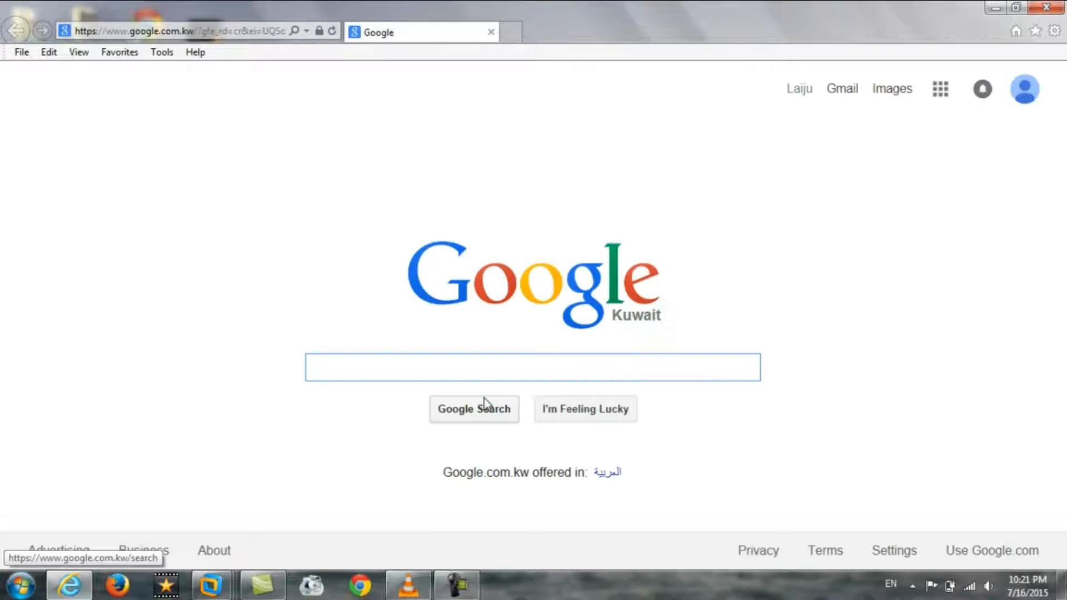
click(533, 367)
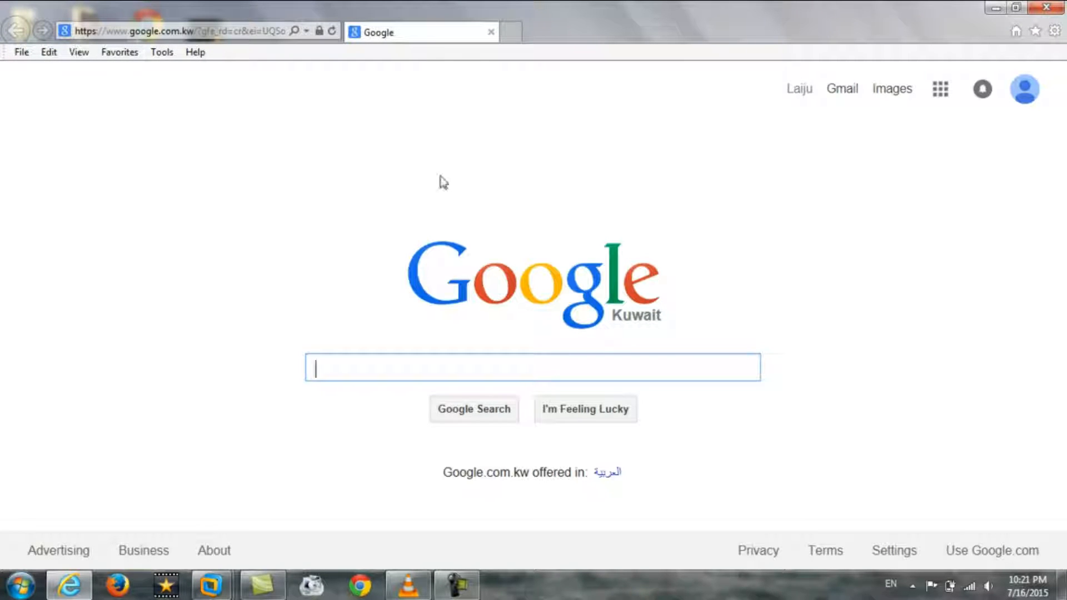
mouse_move(306, 93)
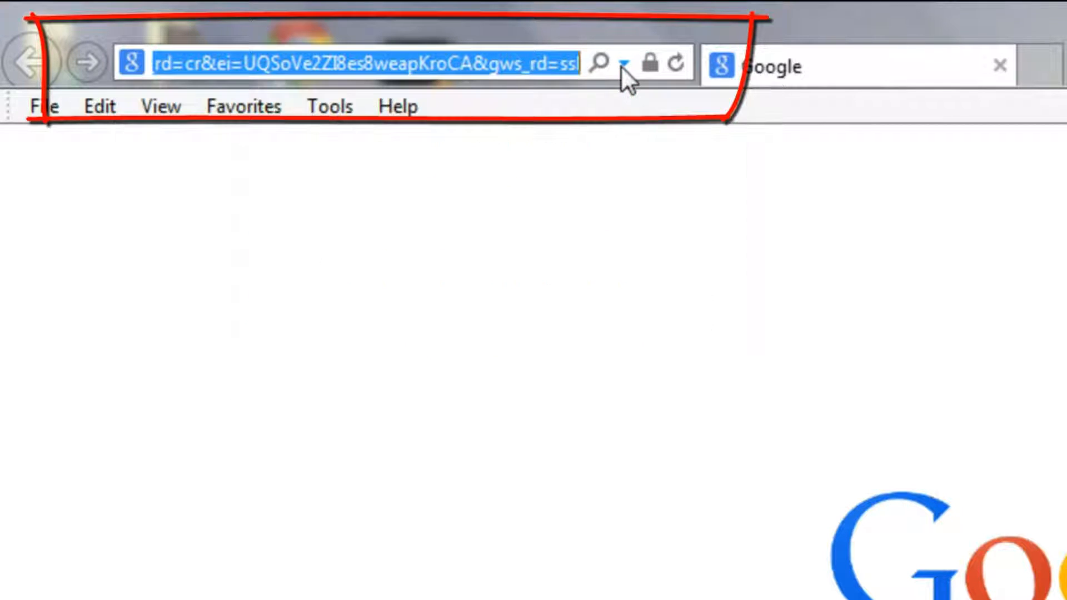
mouse_move(592, 282)
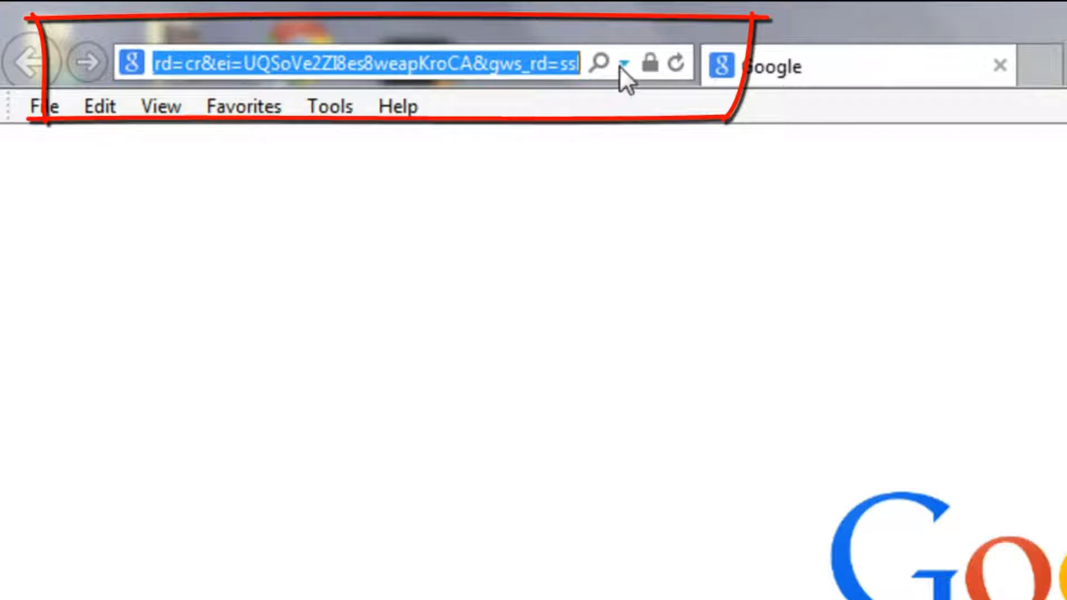
mouse_move(623, 62)
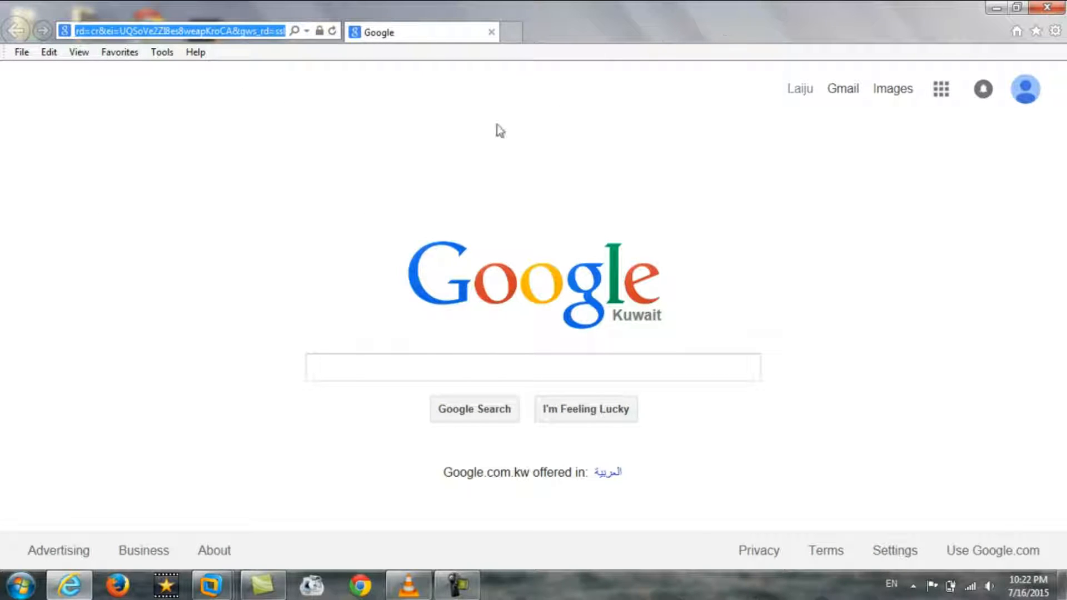
mouse_move(197, 170)
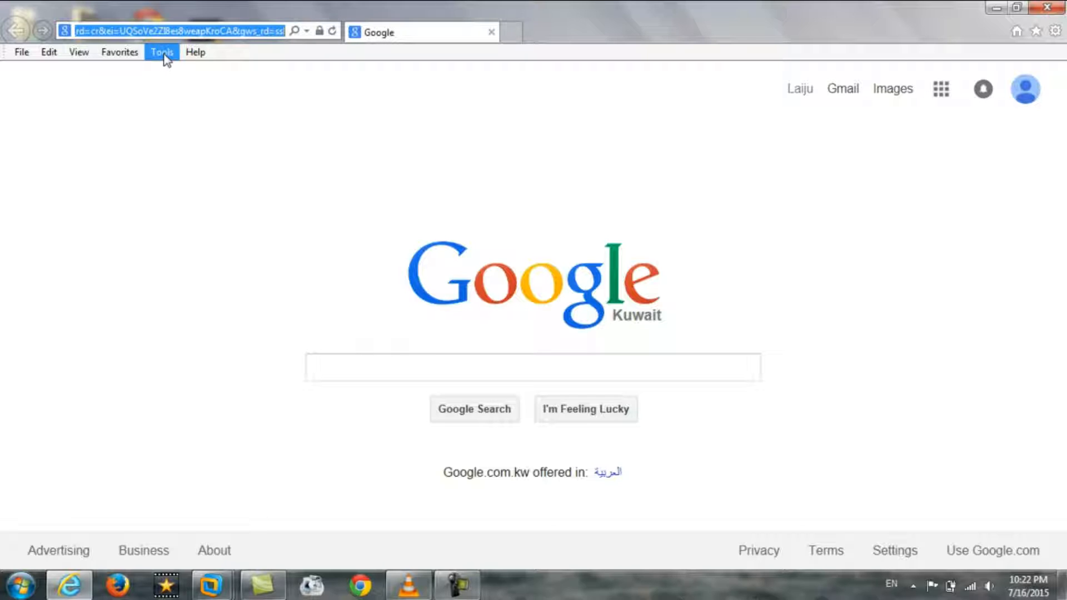
mouse_move(195, 67)
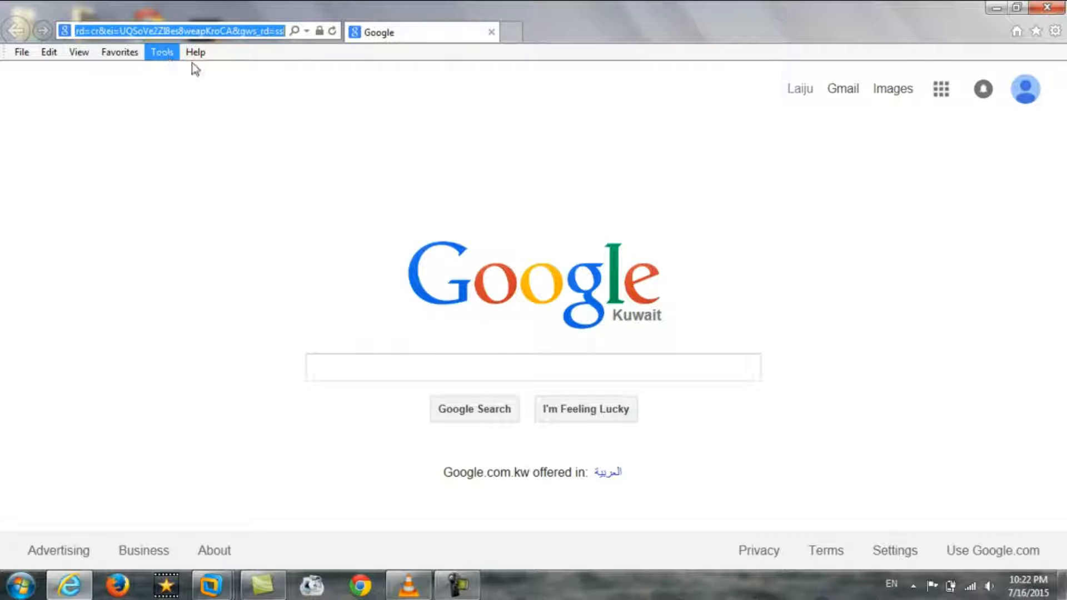
mouse_move(307, 37)
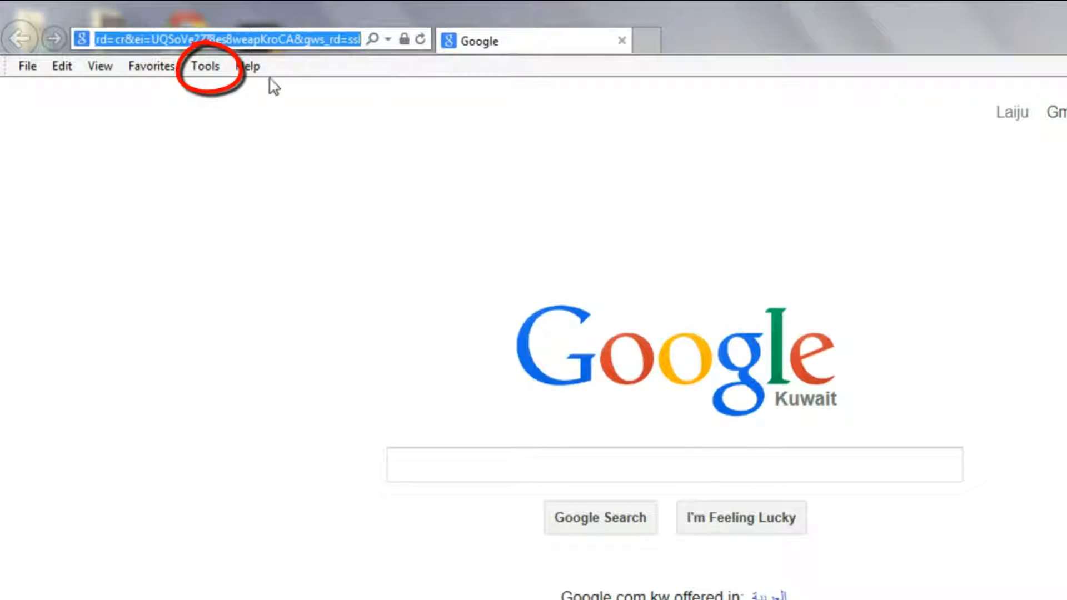
Open Internet Options from Tools and tick 'Delete browsing history on exit'
click(205, 66)
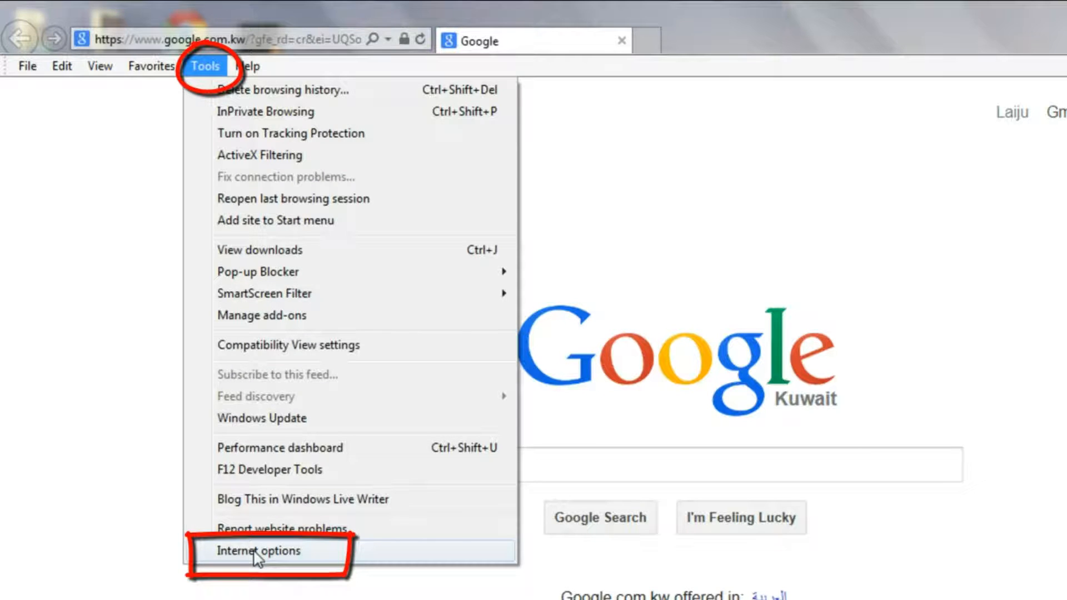
click(257, 550)
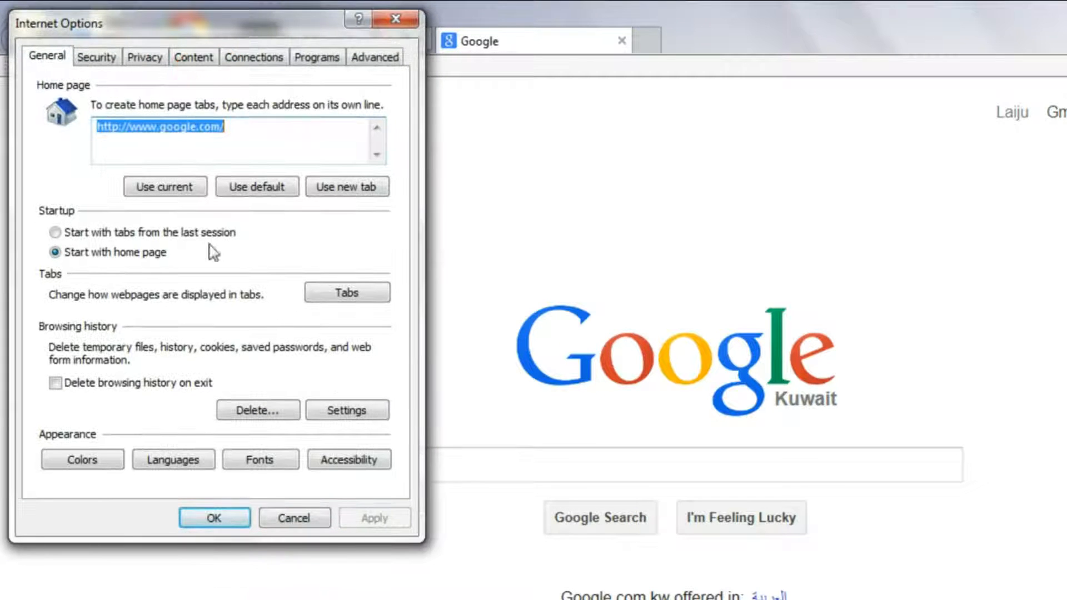
click(258, 410)
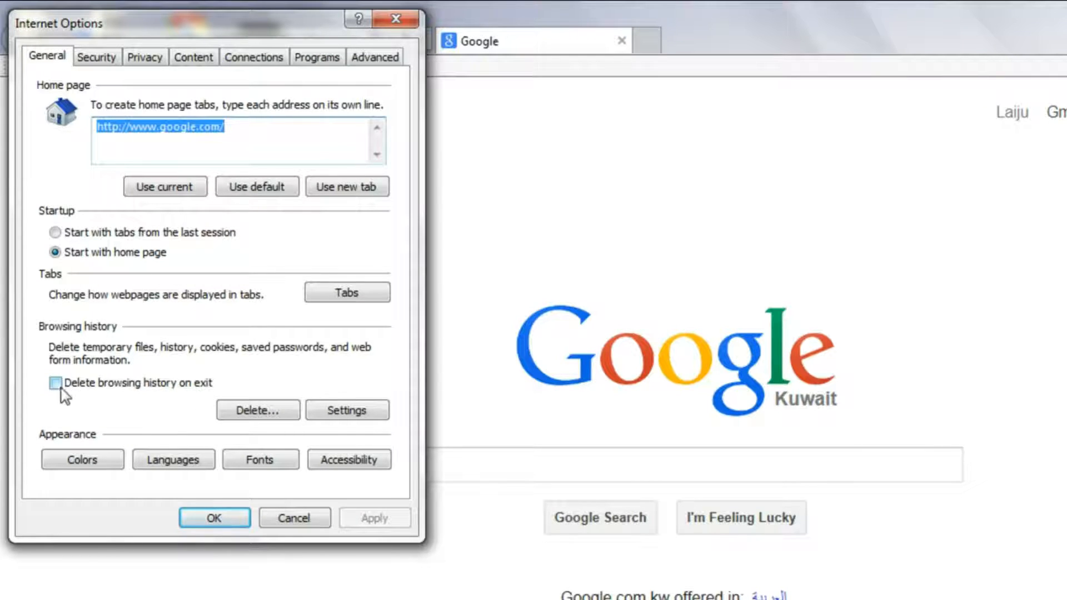
click(55, 383)
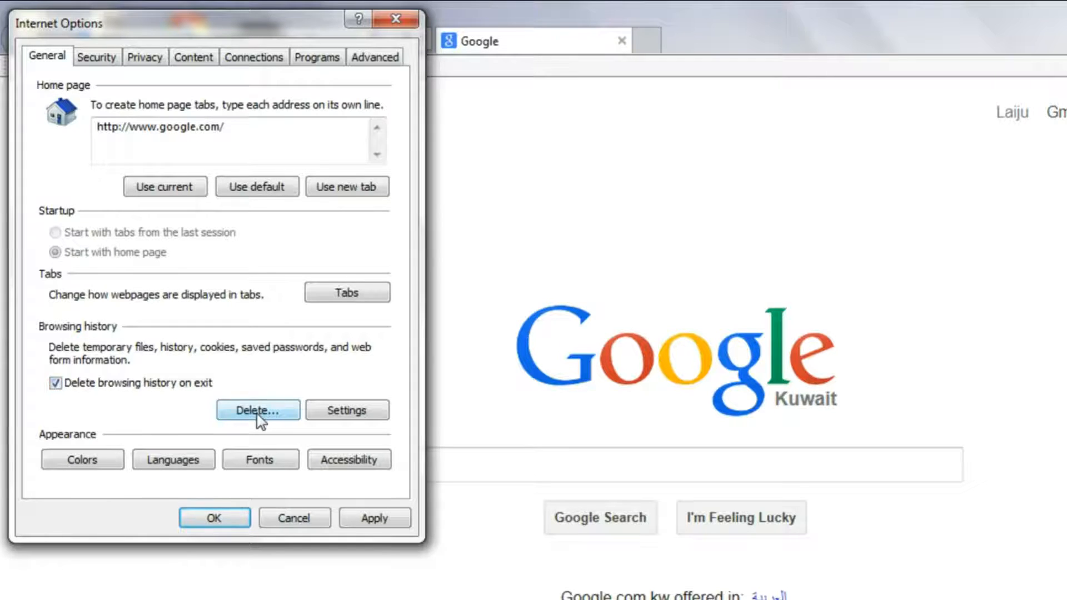
Delete the browsing history, apply the delete-on-exit setting and close Internet Options
click(257, 410)
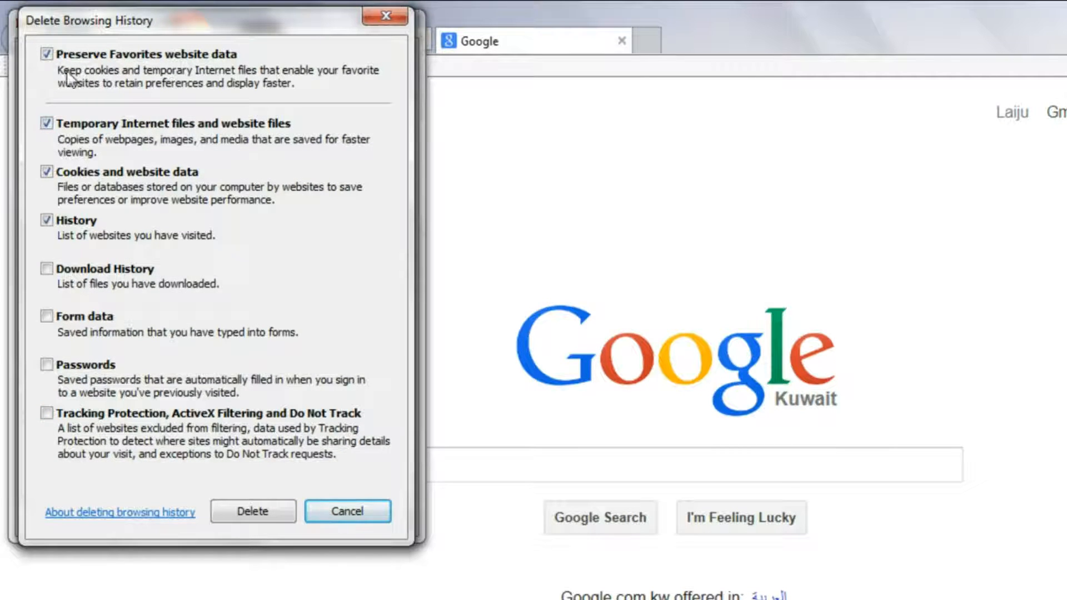
mouse_move(107, 202)
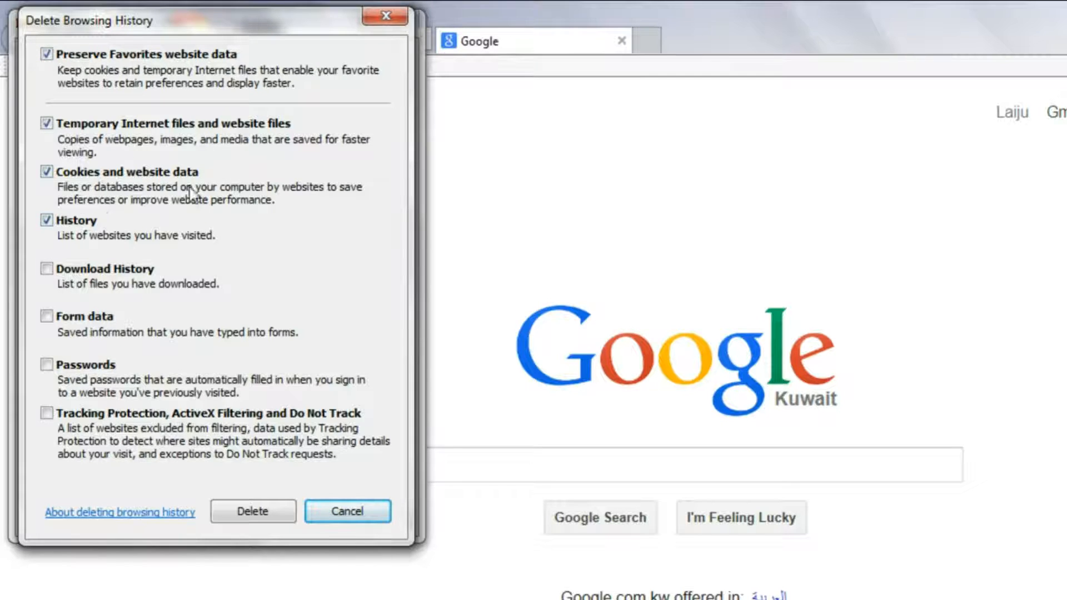
mouse_move(177, 299)
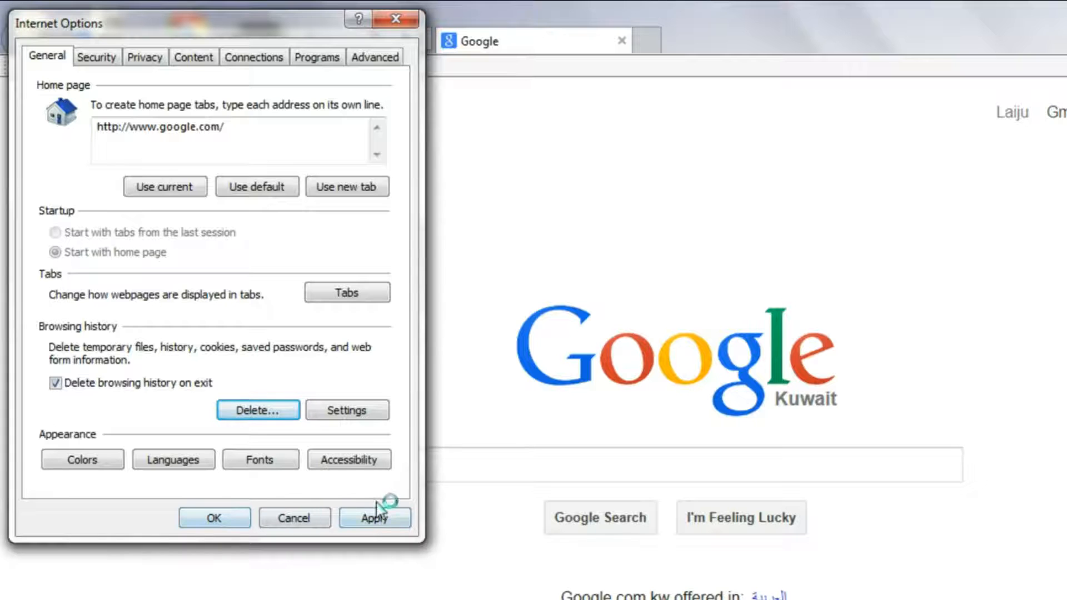
click(373, 518)
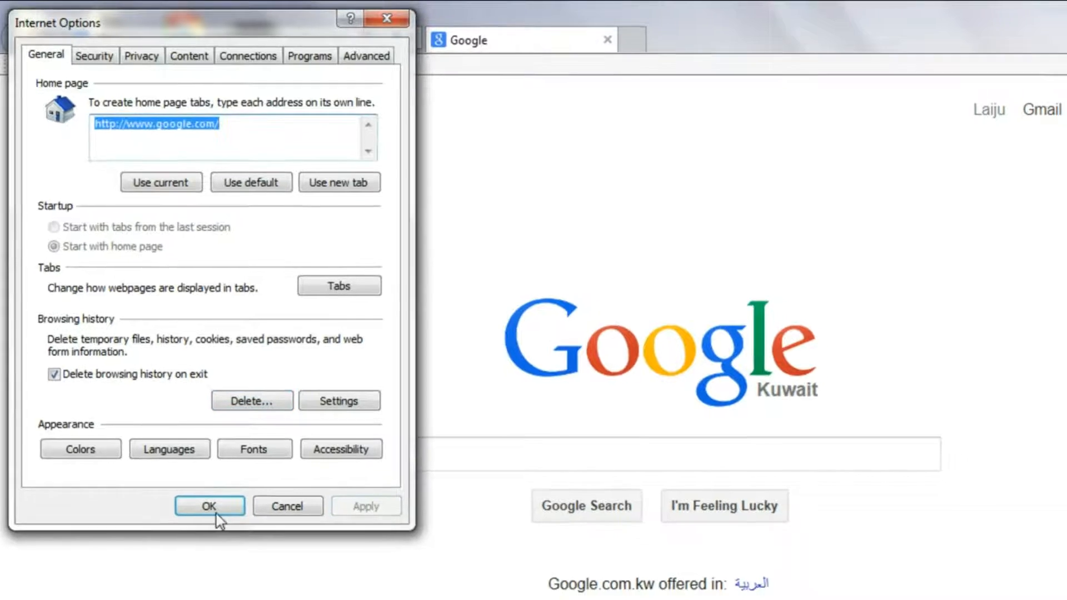
click(209, 505)
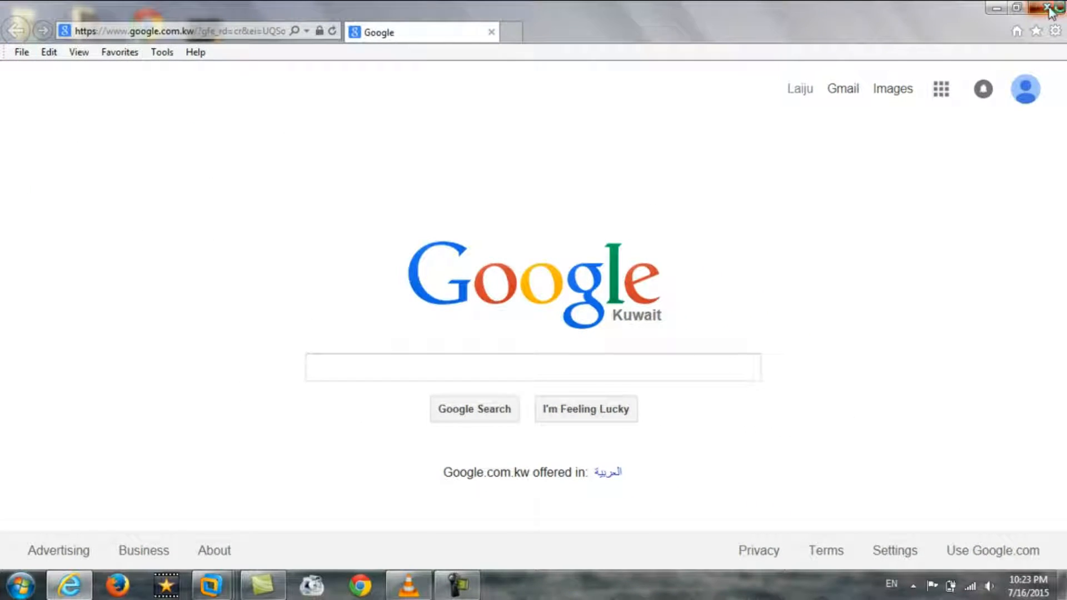
Restart Internet Explorer and load Yahoo from the address-bar suggestions for 'yah'
click(1054, 8)
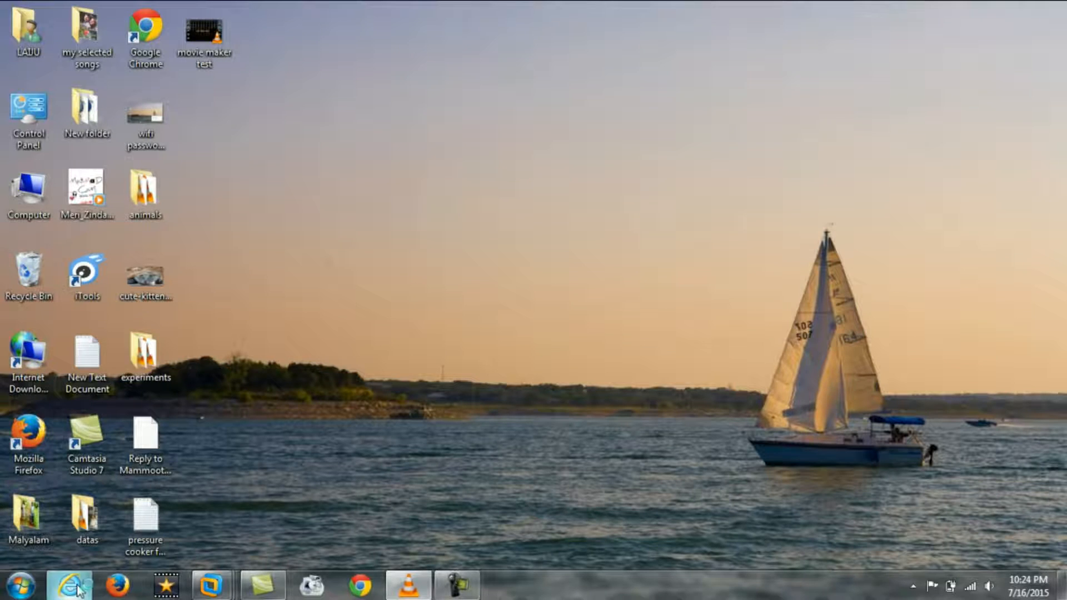
click(69, 585)
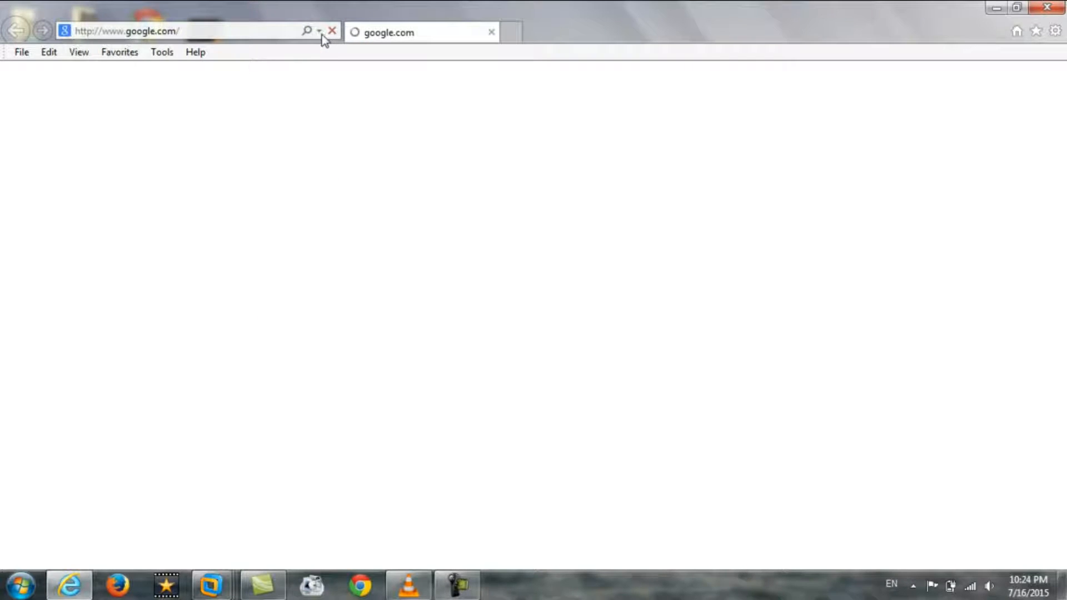
click(319, 31)
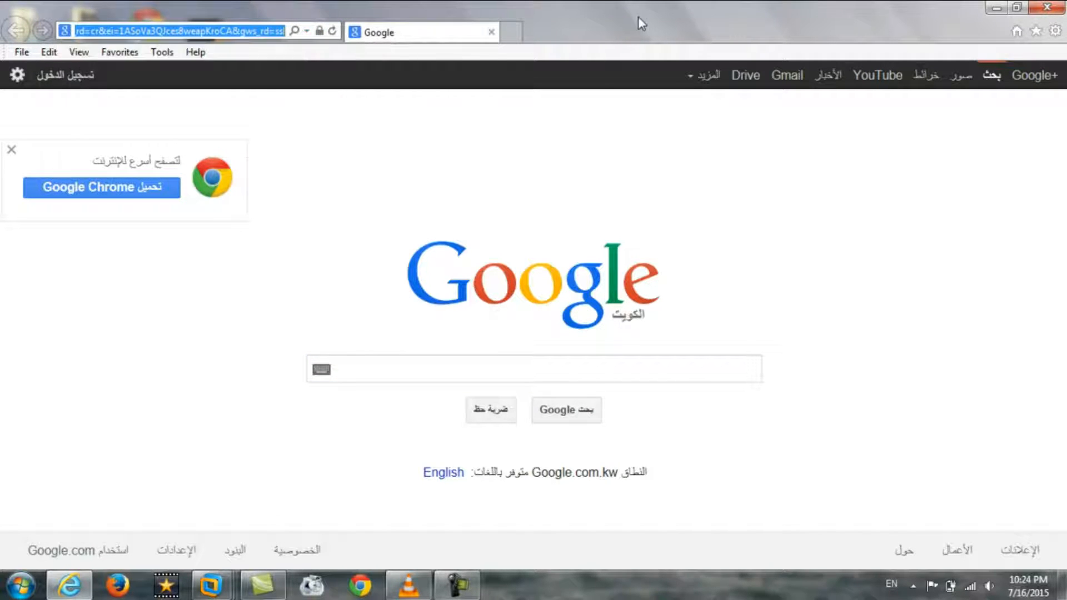
click(307, 32)
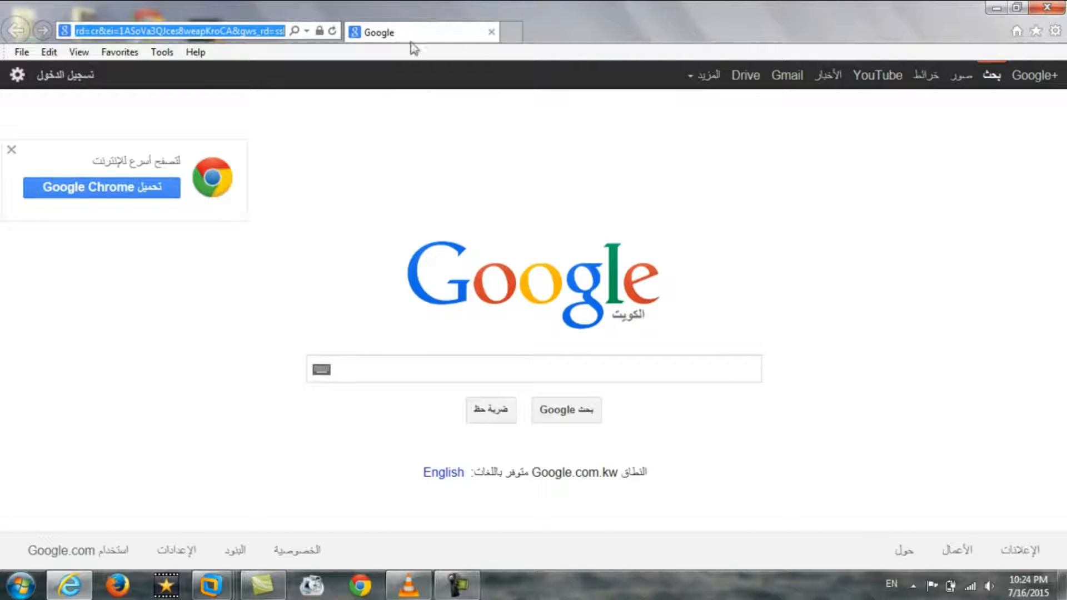
mouse_move(247, 54)
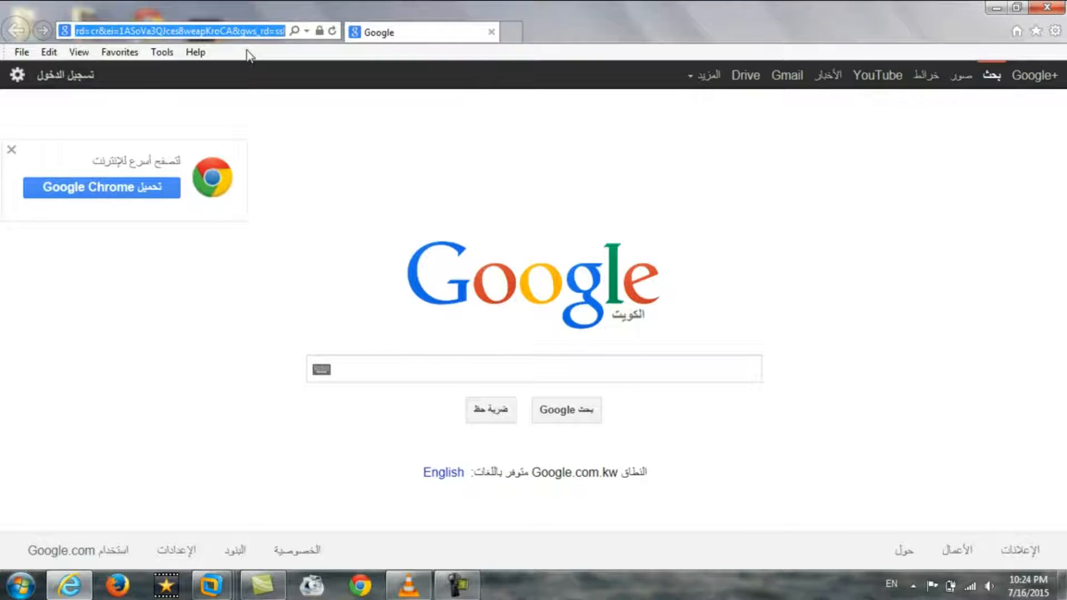
text(yahoo)
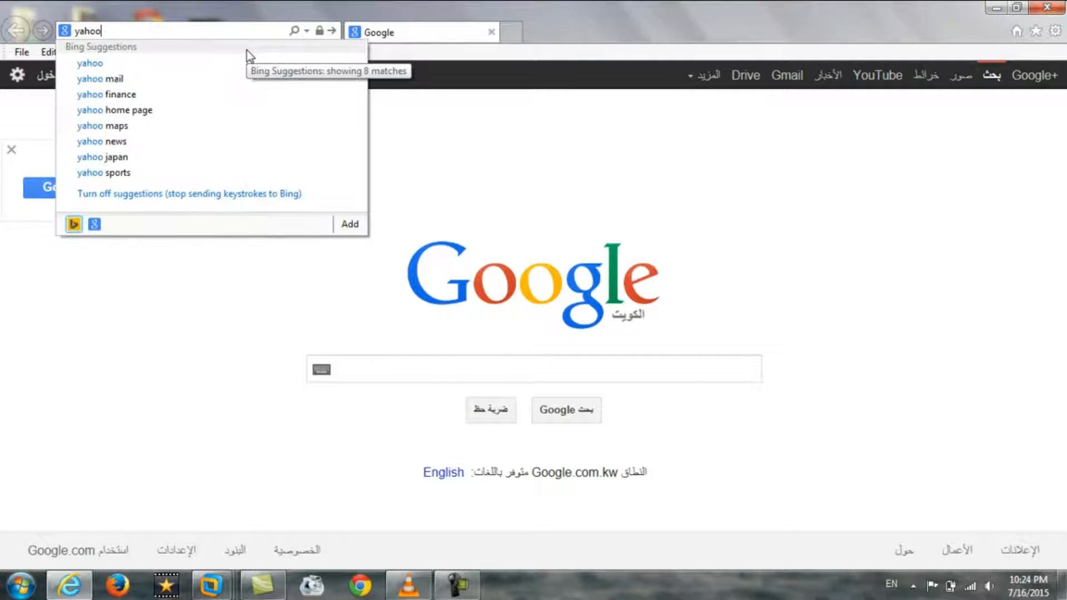
click(89, 63)
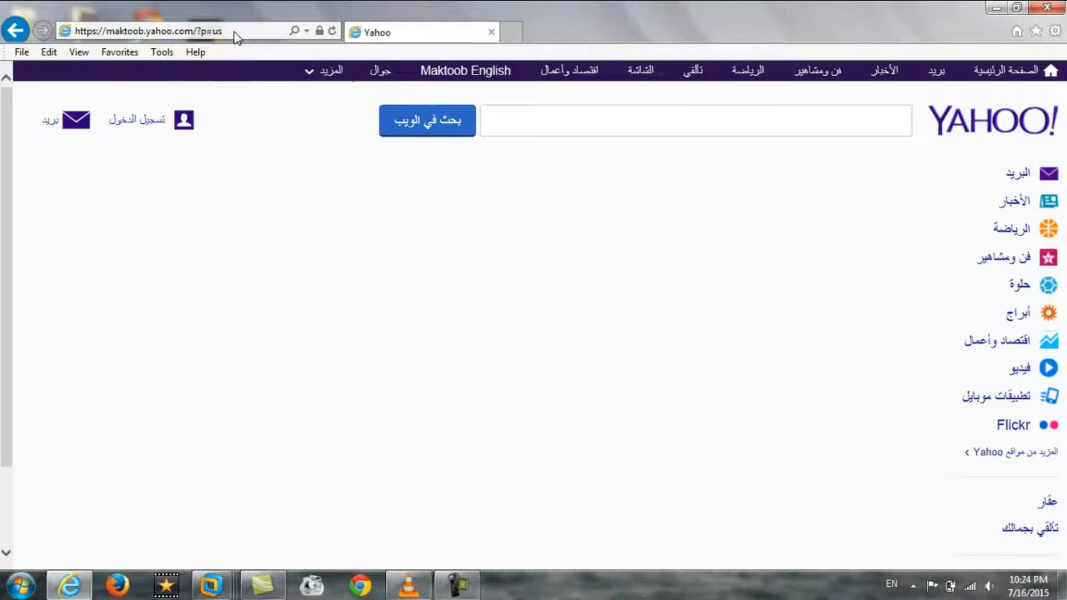
Load MSN, review the remembered addresses, then close Internet Explorer
click(156, 31)
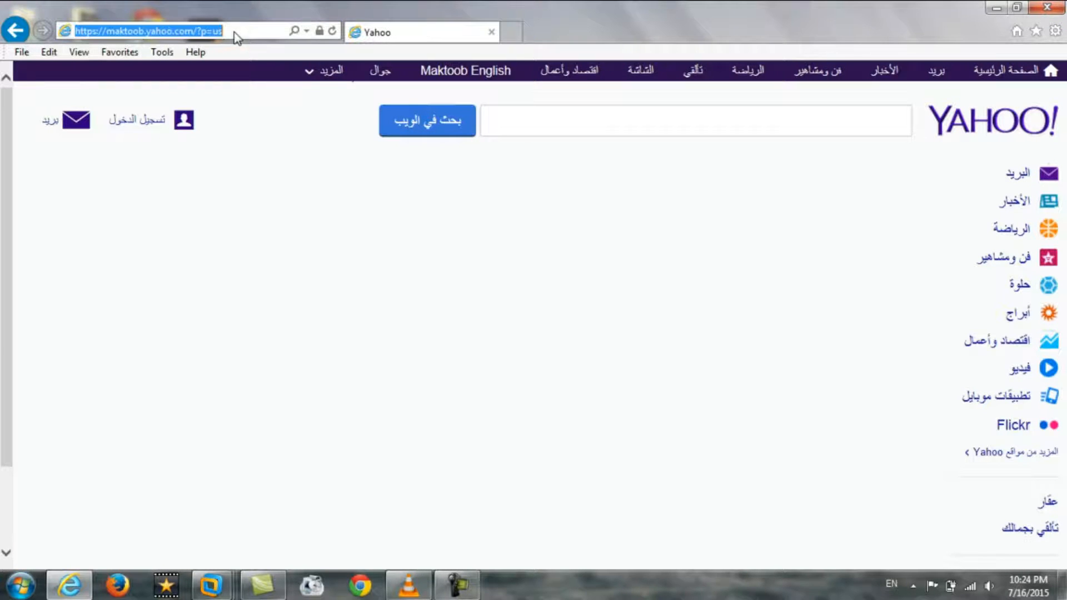
text(msn.com/en-ae/)
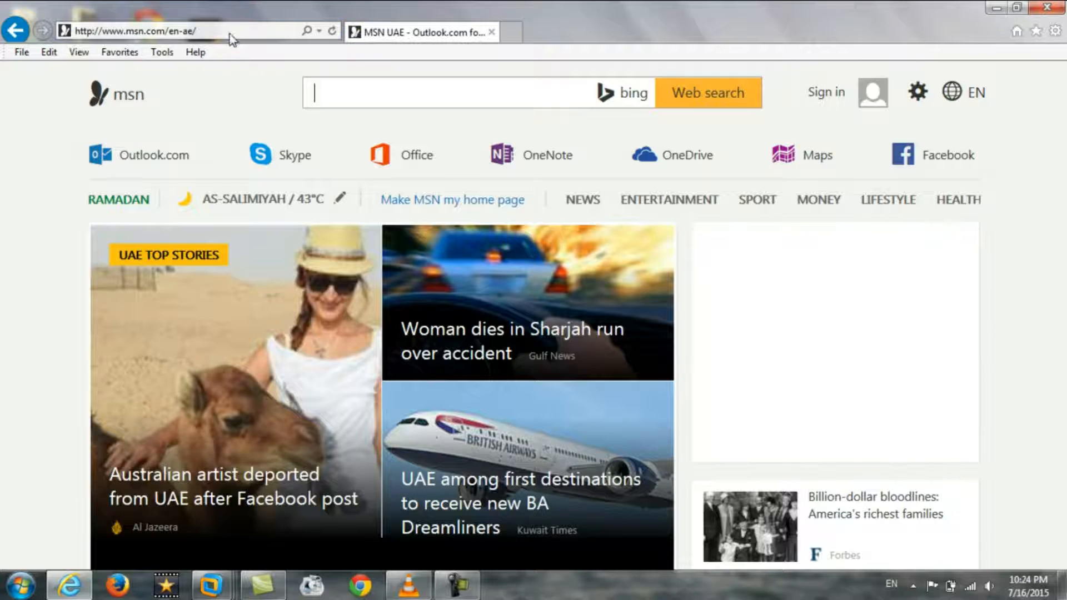
click(331, 31)
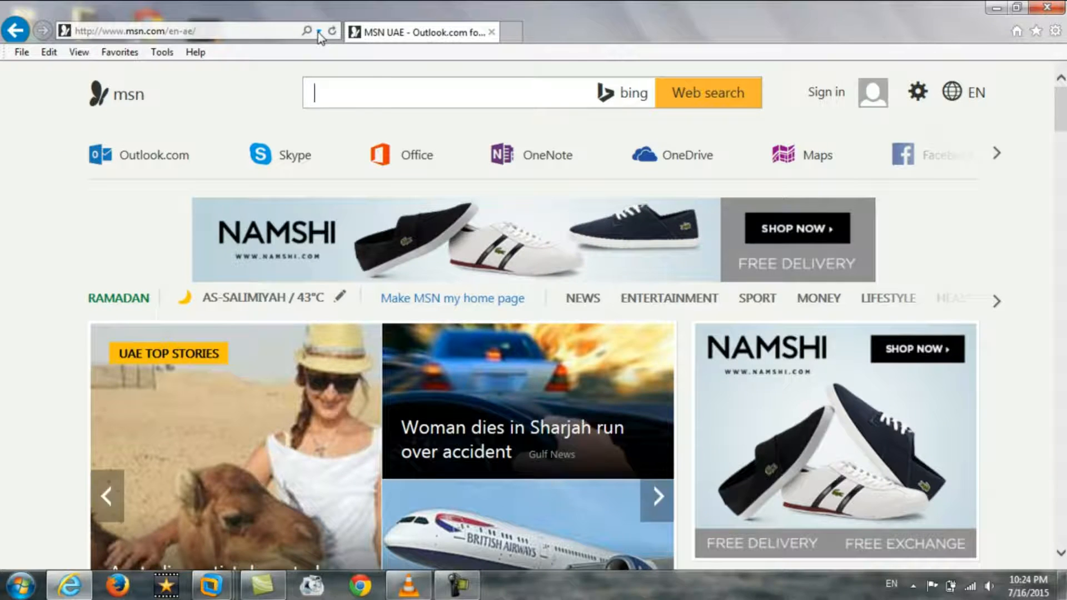
click(191, 31)
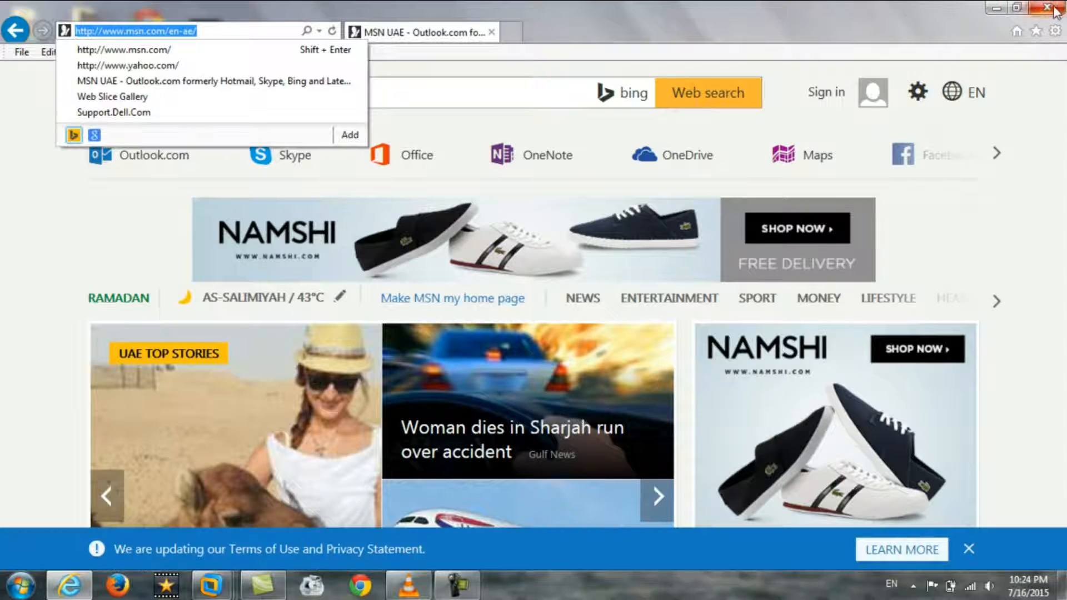
click(1057, 8)
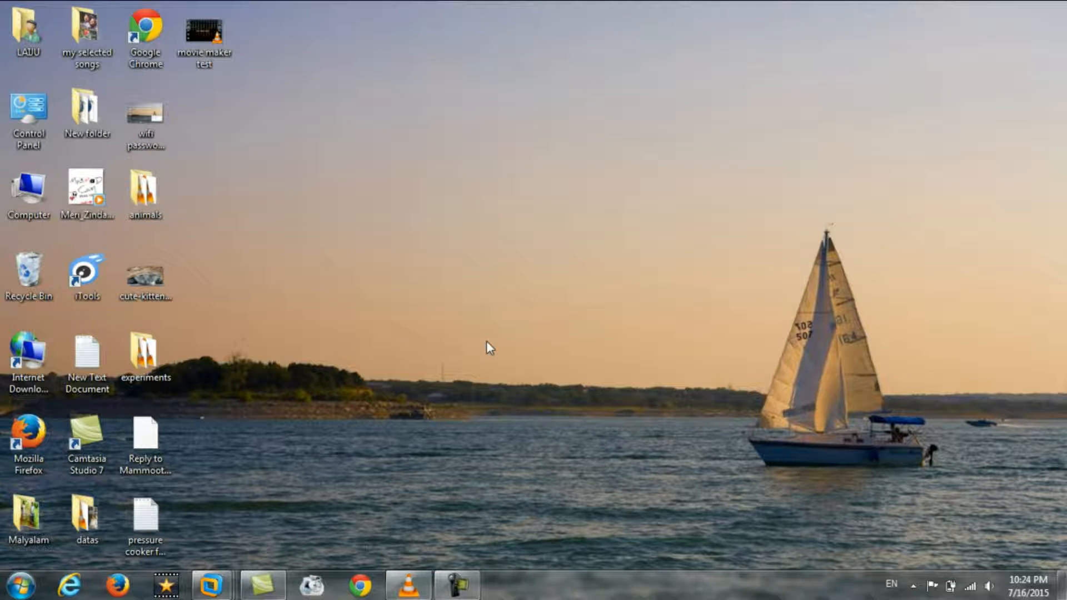
click(66, 585)
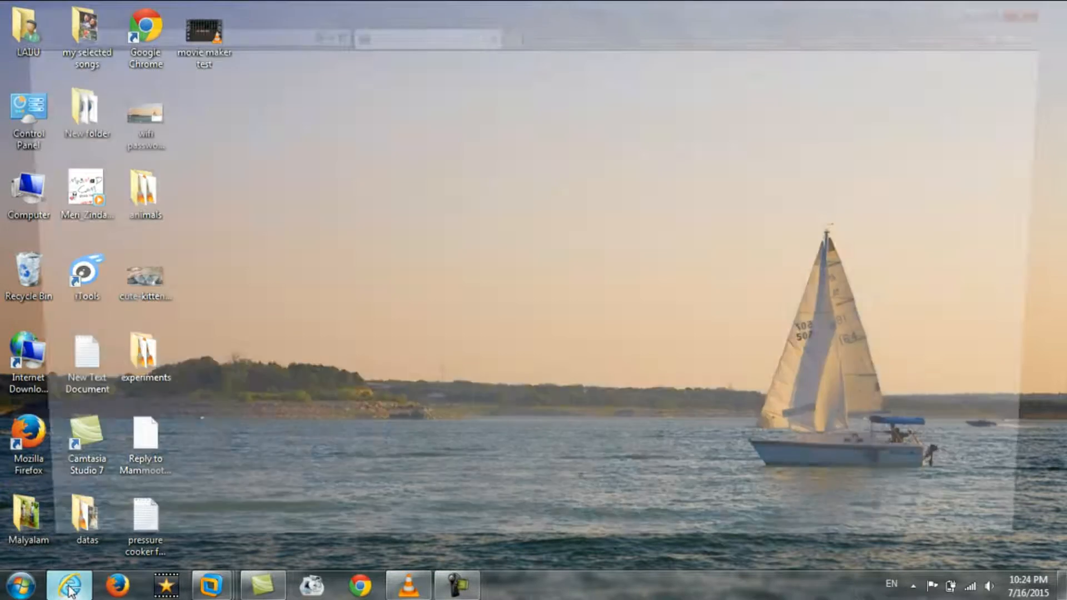
click(66, 586)
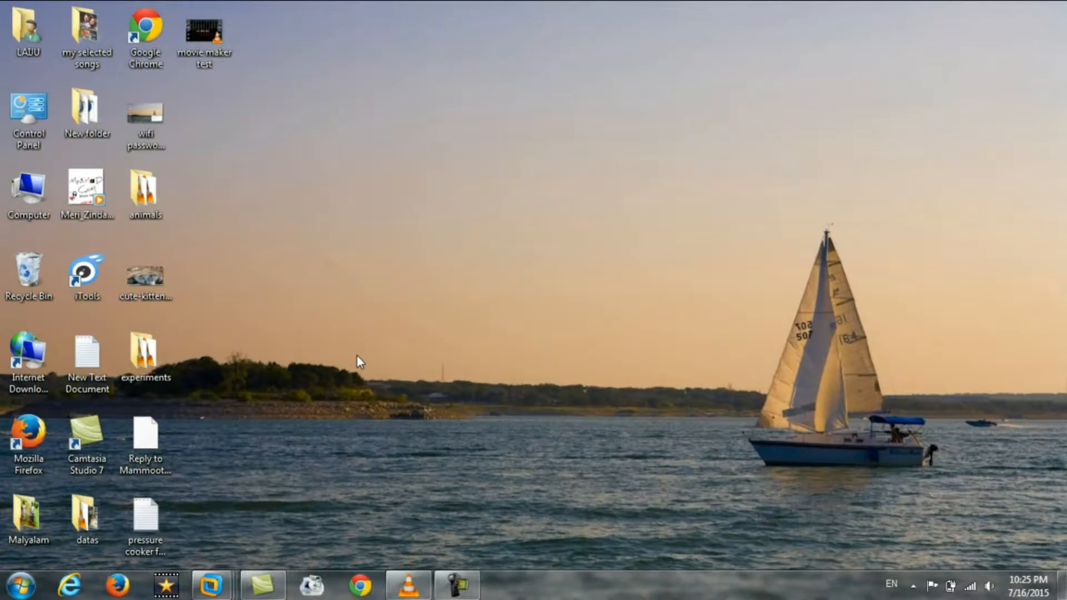
Launch Firefox on Google Kuwait and check the address bar's remembered addresses
click(28, 443)
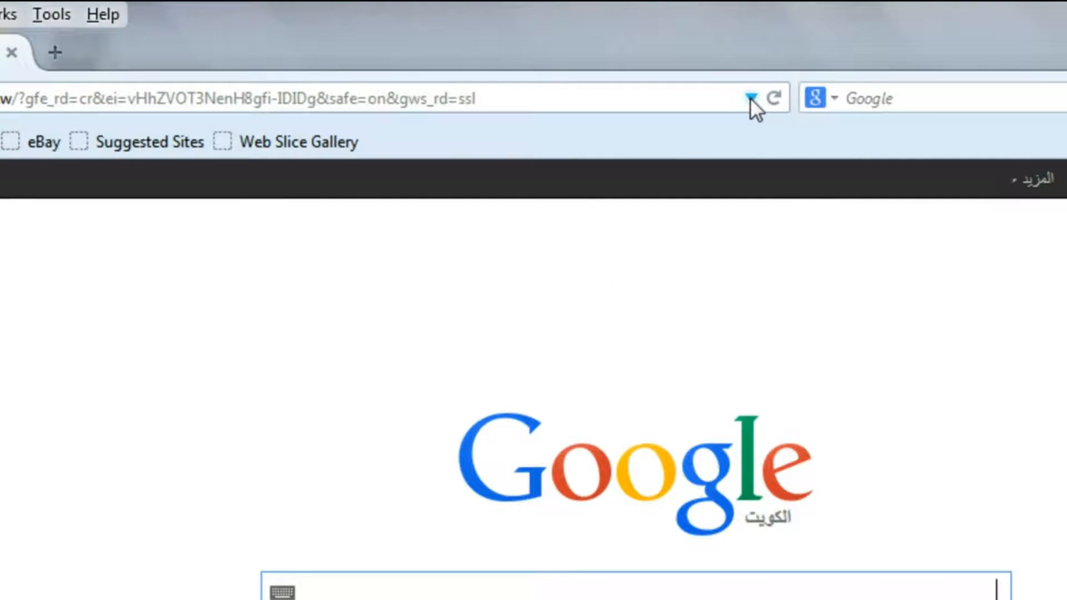
click(272, 99)
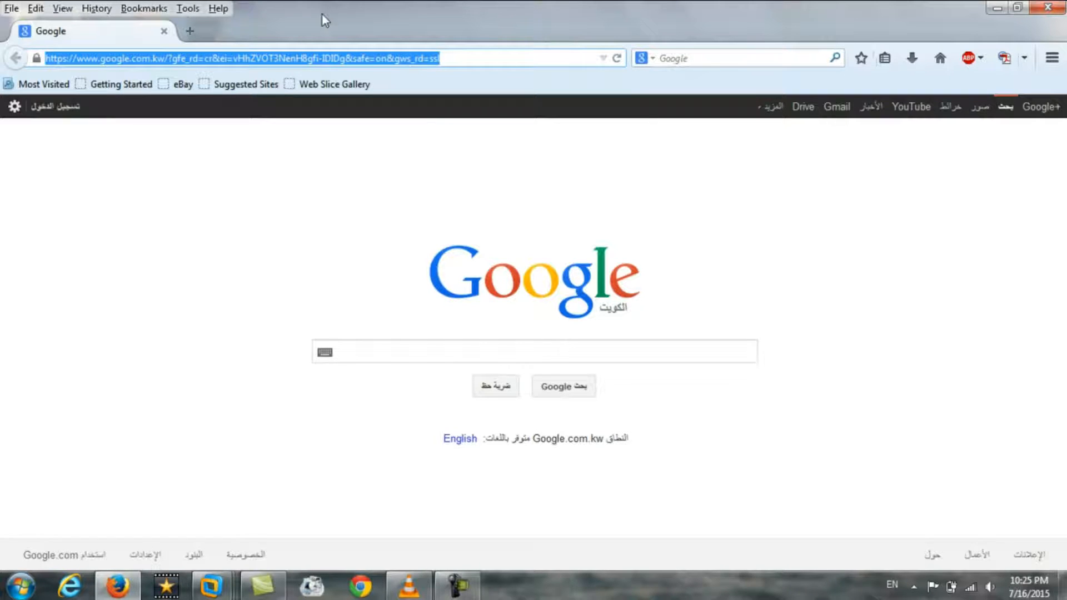
click(531, 352)
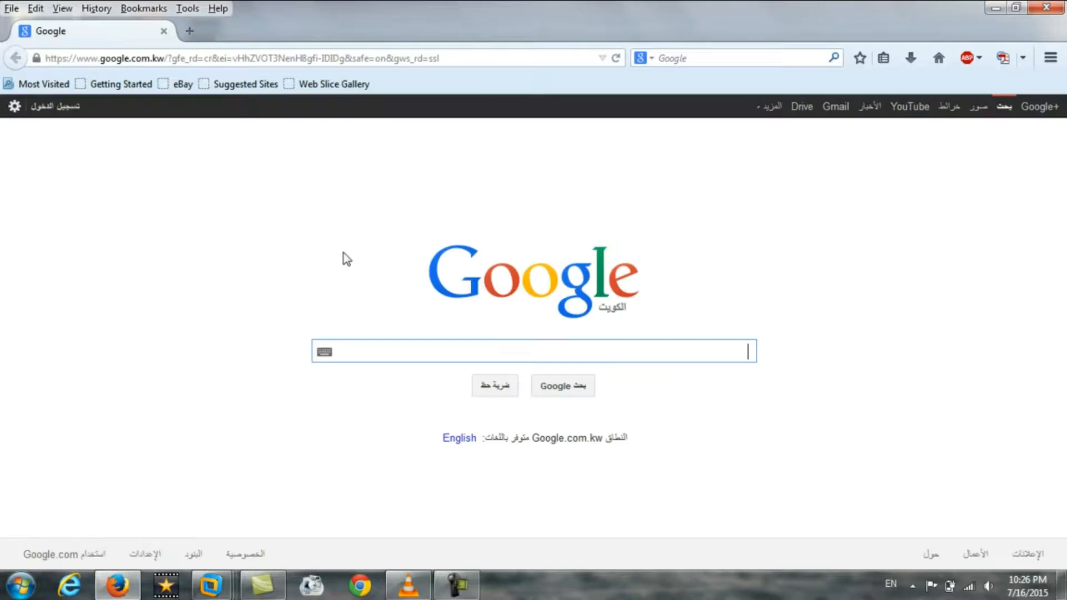
From Tools > Options, clear Firefox's recent history for the Everything time range
click(188, 8)
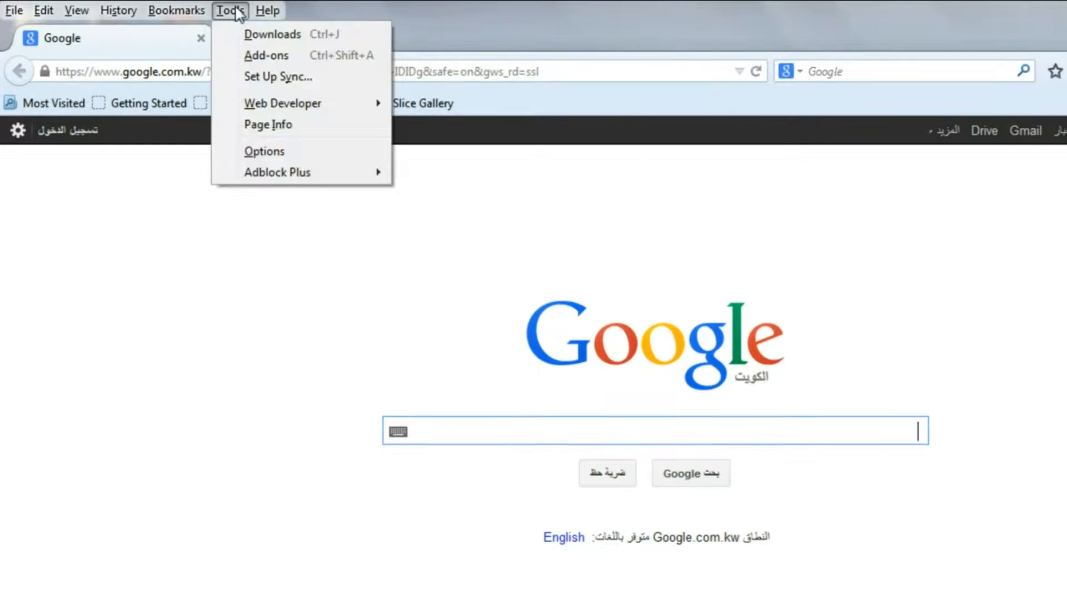
click(264, 150)
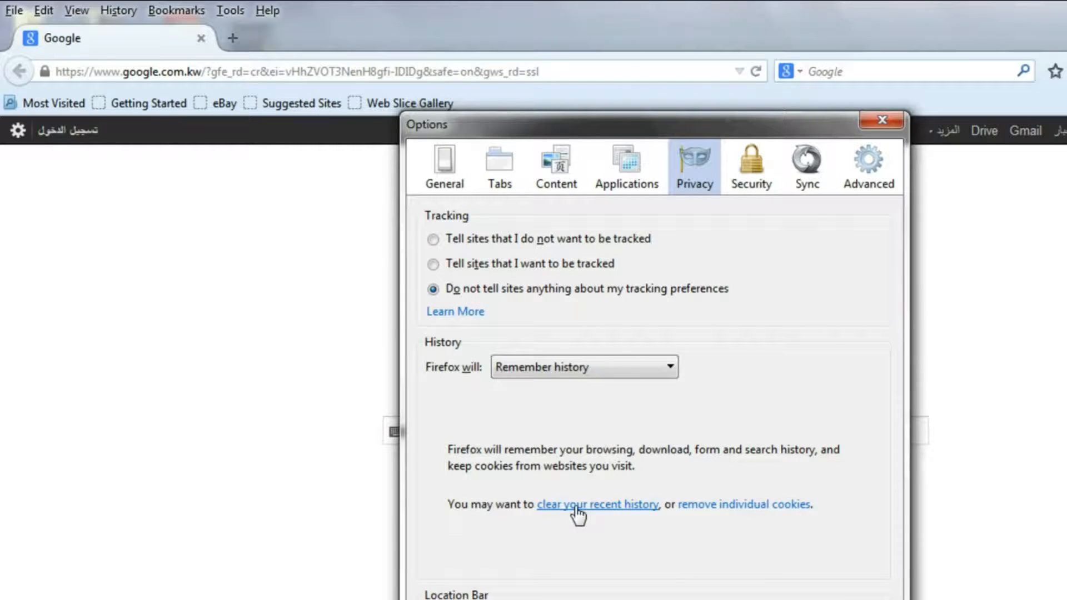
click(597, 504)
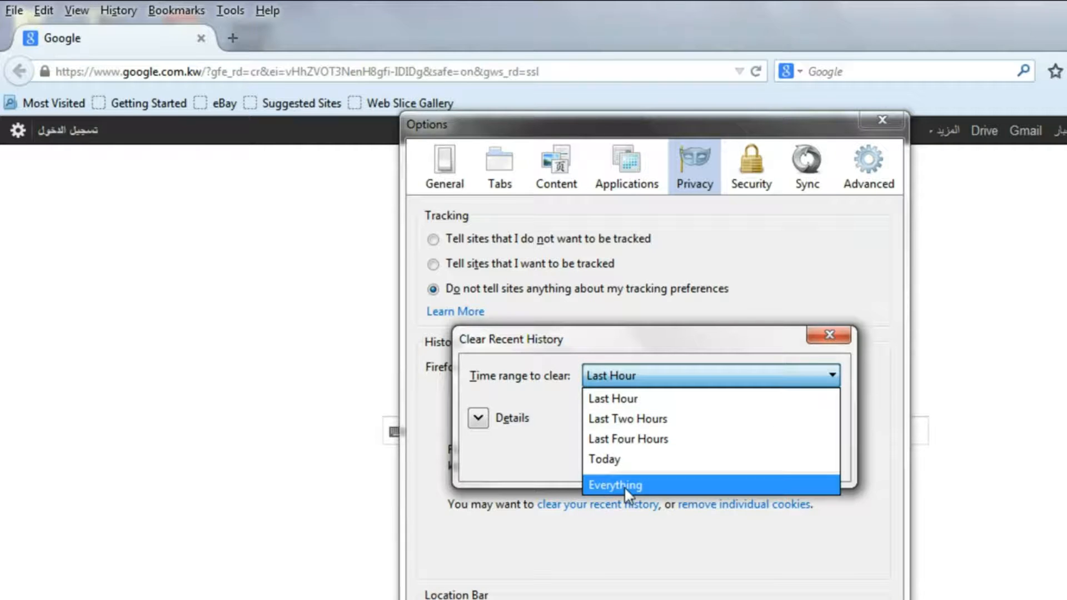
click(615, 485)
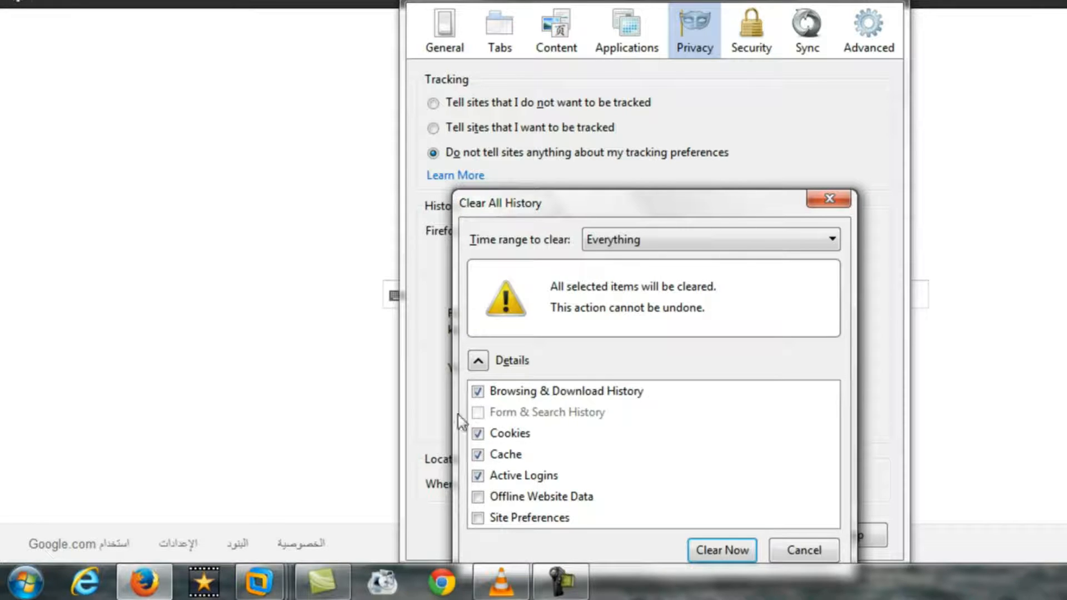
mouse_move(490, 490)
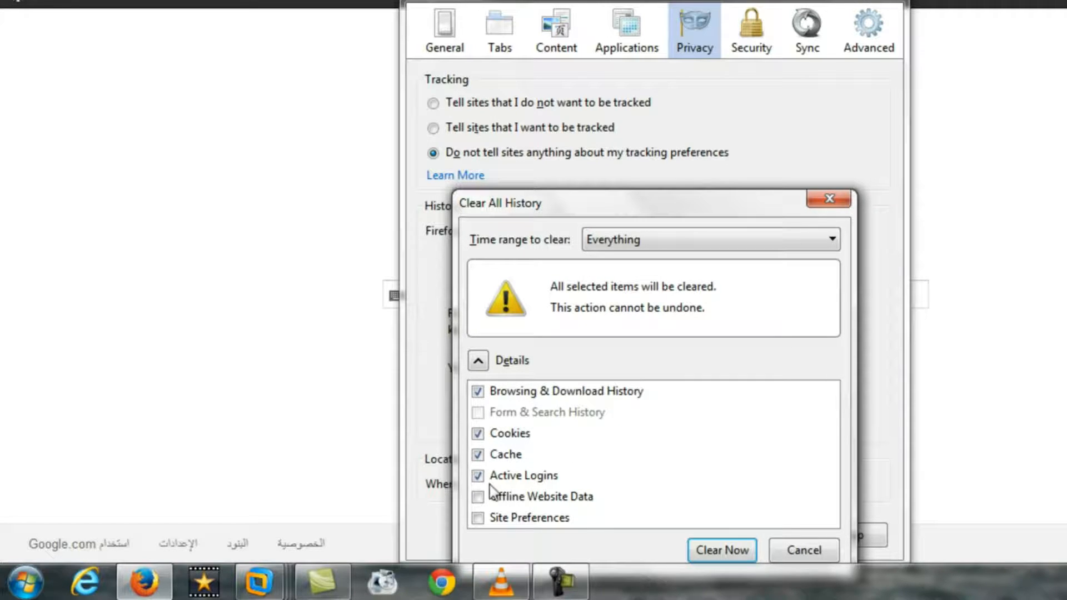
mouse_move(551, 501)
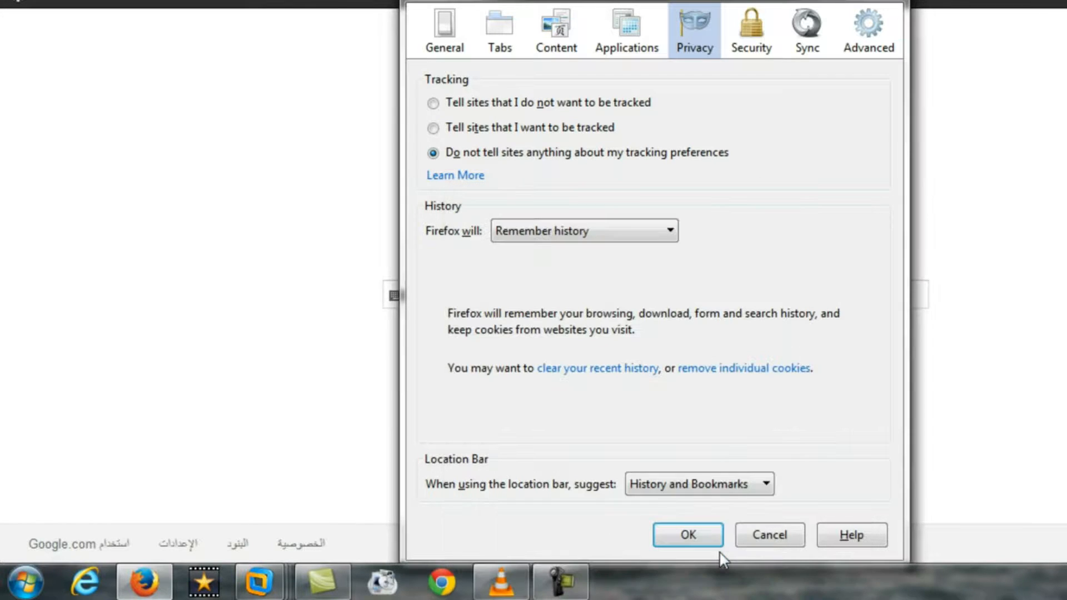
Confirm no individual cookies remain stored and close the cookie list
click(743, 368)
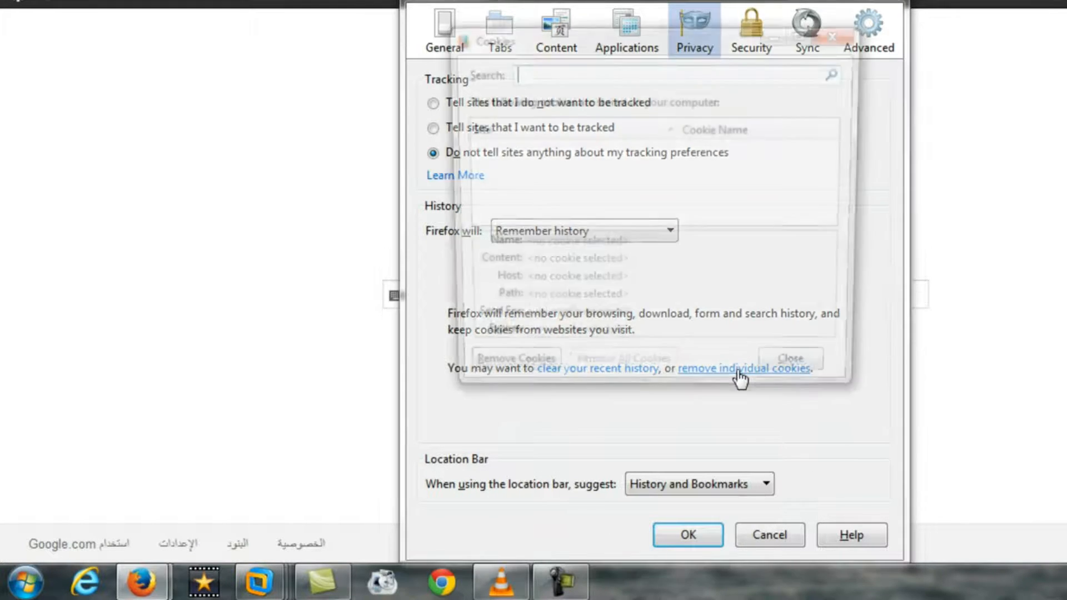
click(741, 369)
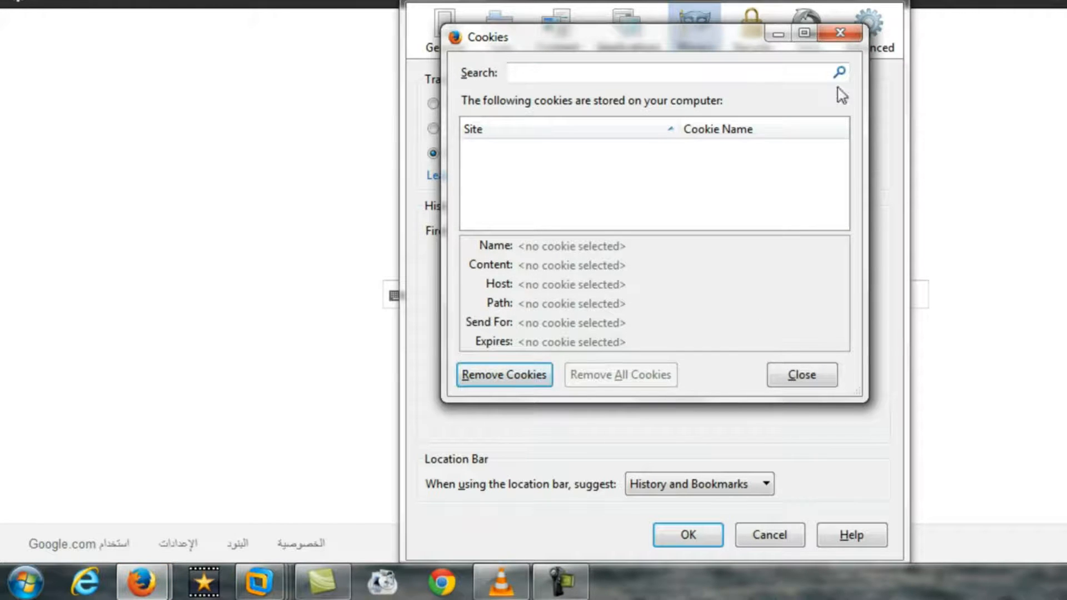
click(802, 375)
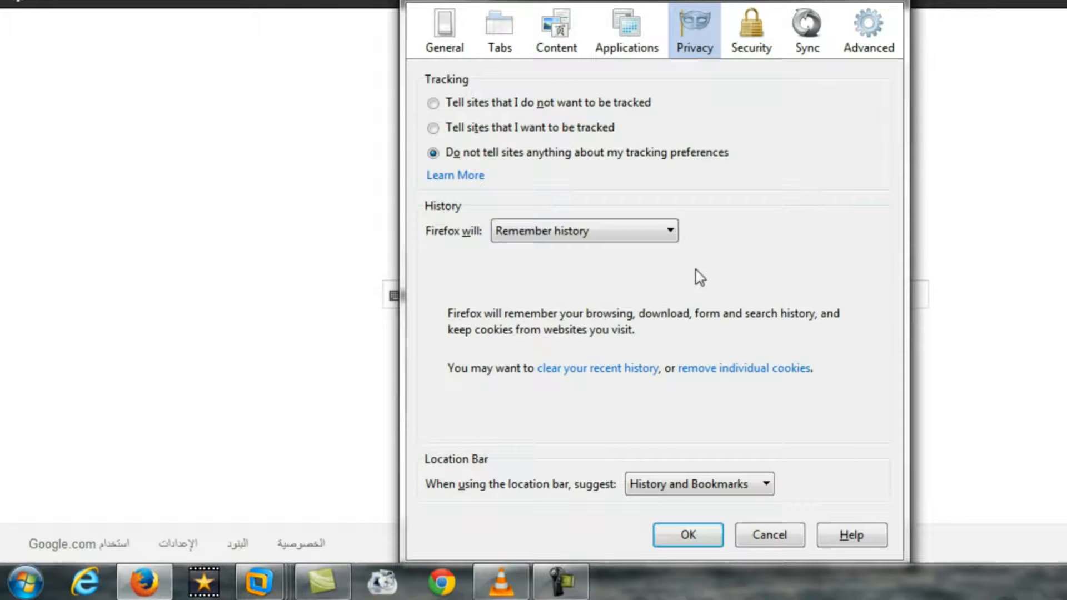
Set Firefox to 'Never remember history' and accept the restart prompt
click(583, 230)
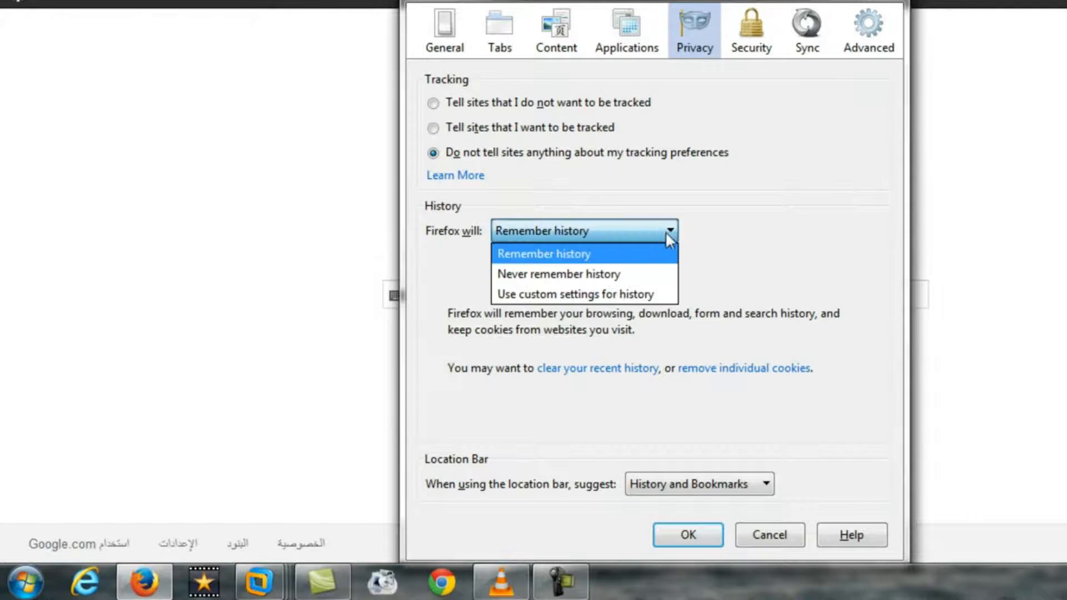
mouse_move(558, 274)
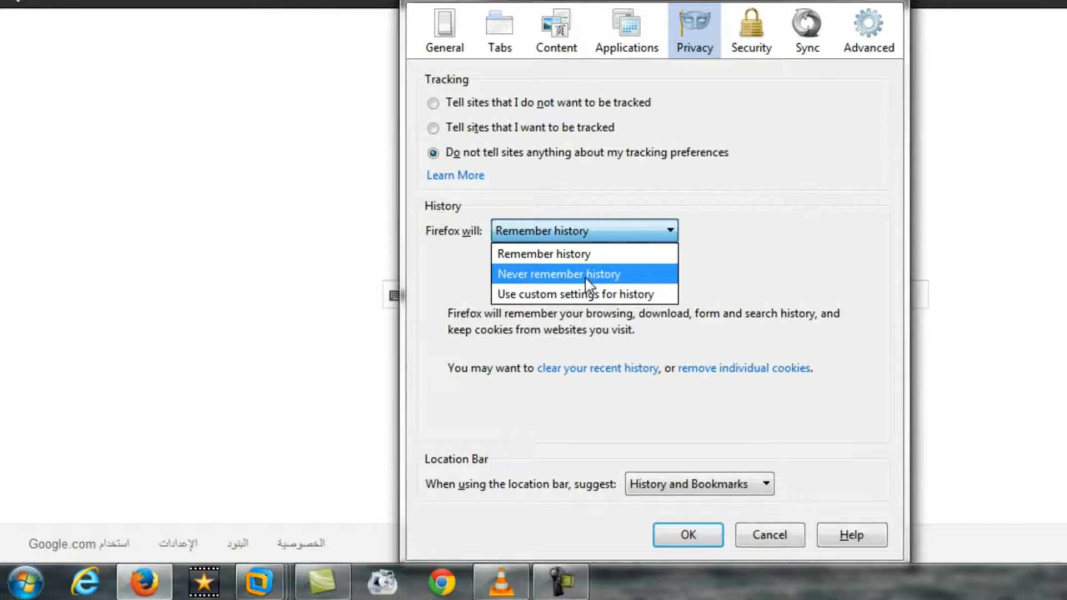
click(558, 273)
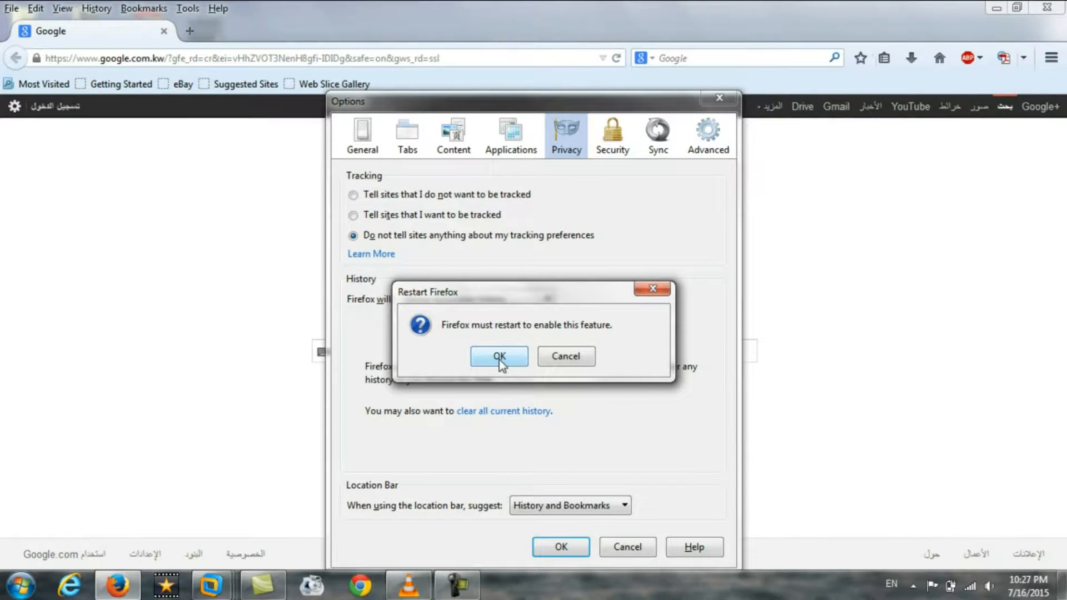
click(499, 356)
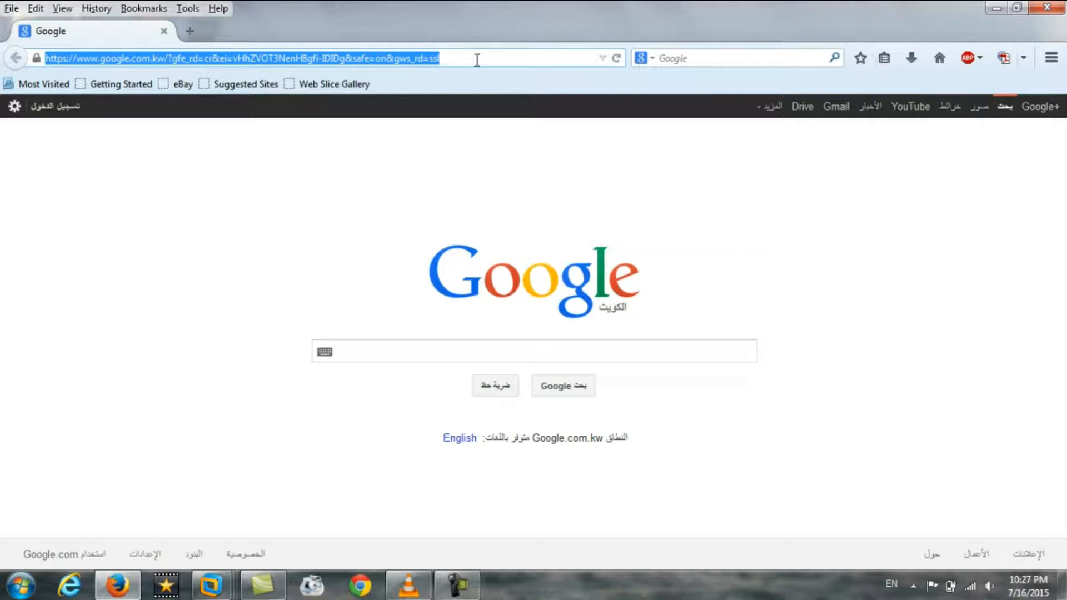
Load Yahoo and MSN from the address bar, then verify no addresses are remembered
text(yahoo.com/?p=us)
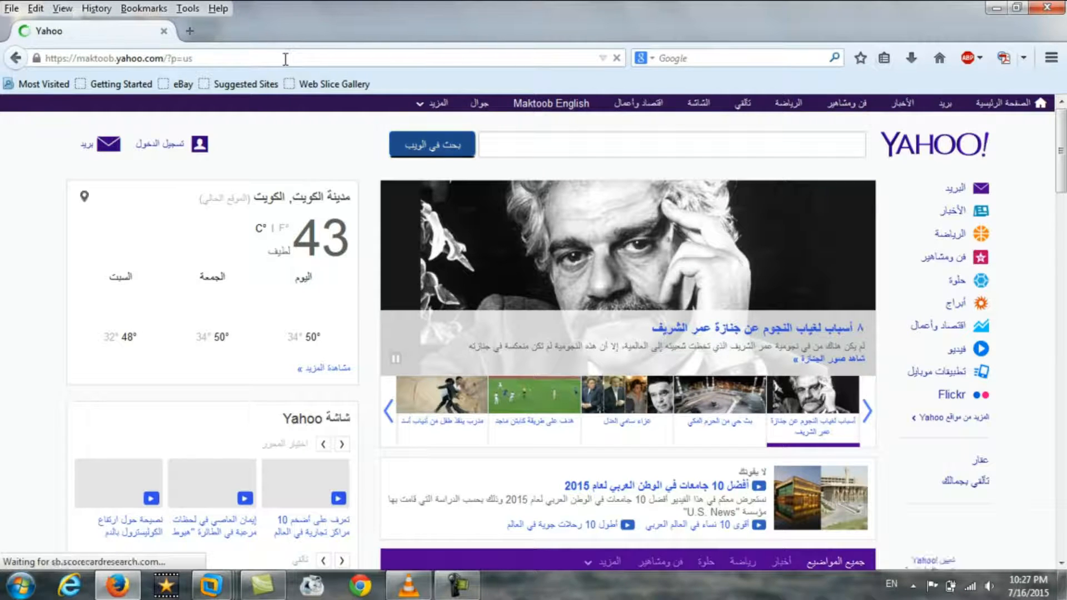
text(man)
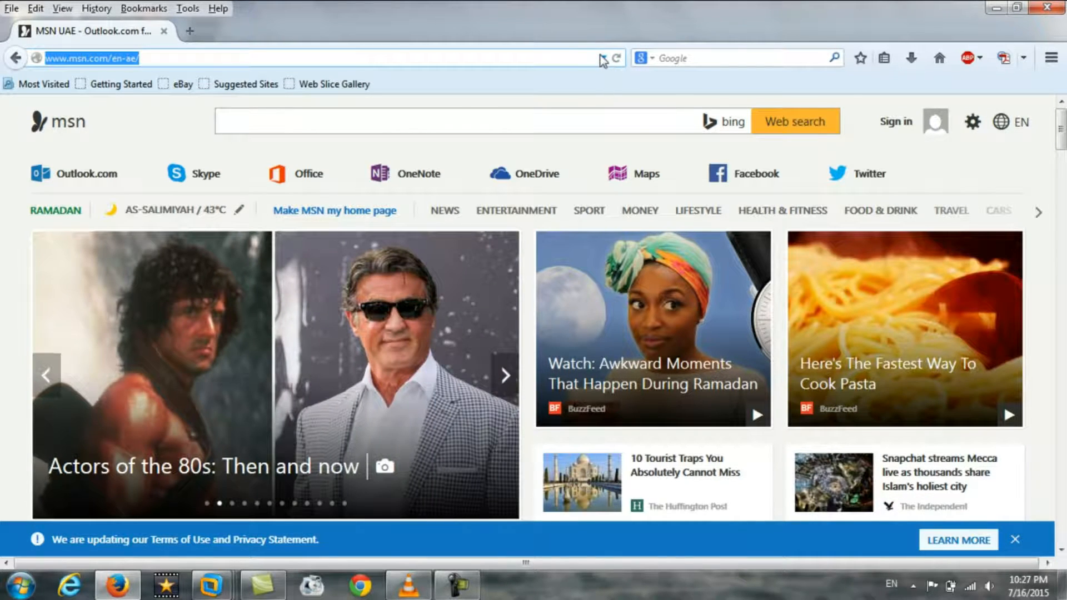
click(613, 58)
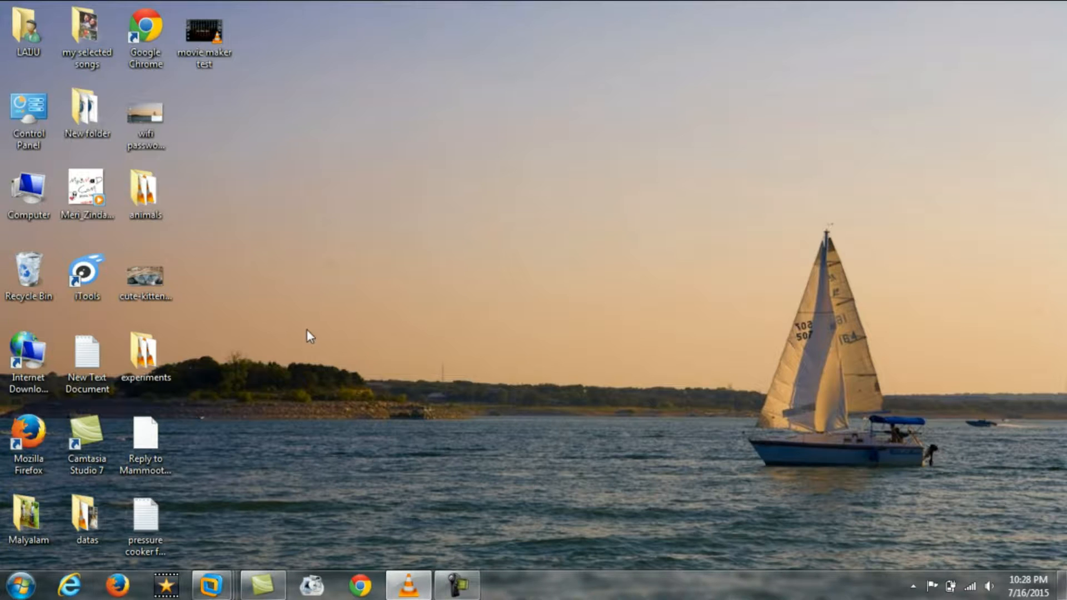
Relaunch Firefox from the desktop shortcut, select the page address, then close it
click(28, 443)
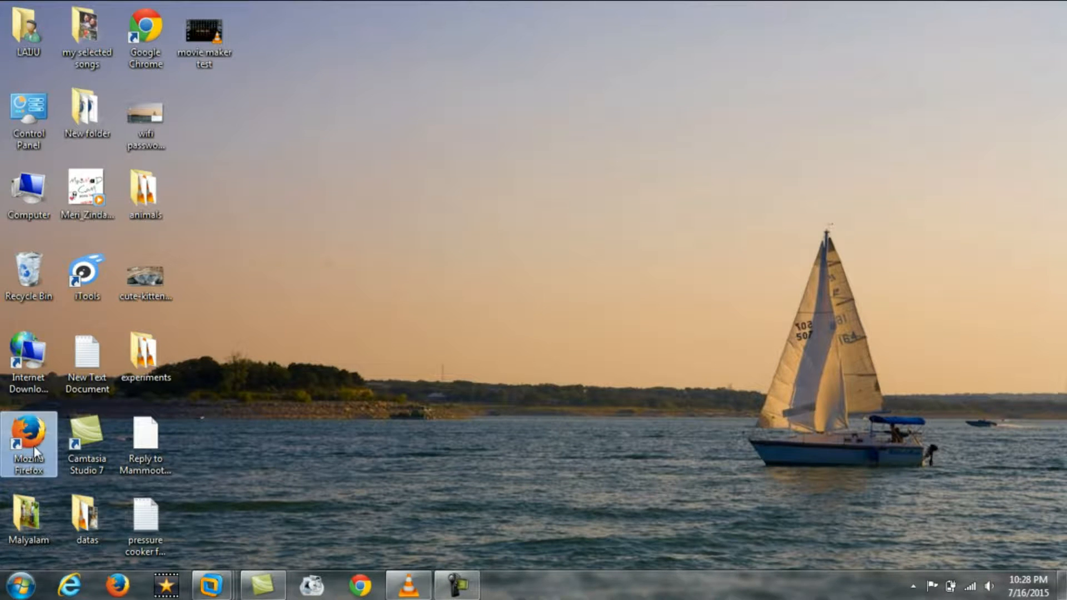
double_click(29, 446)
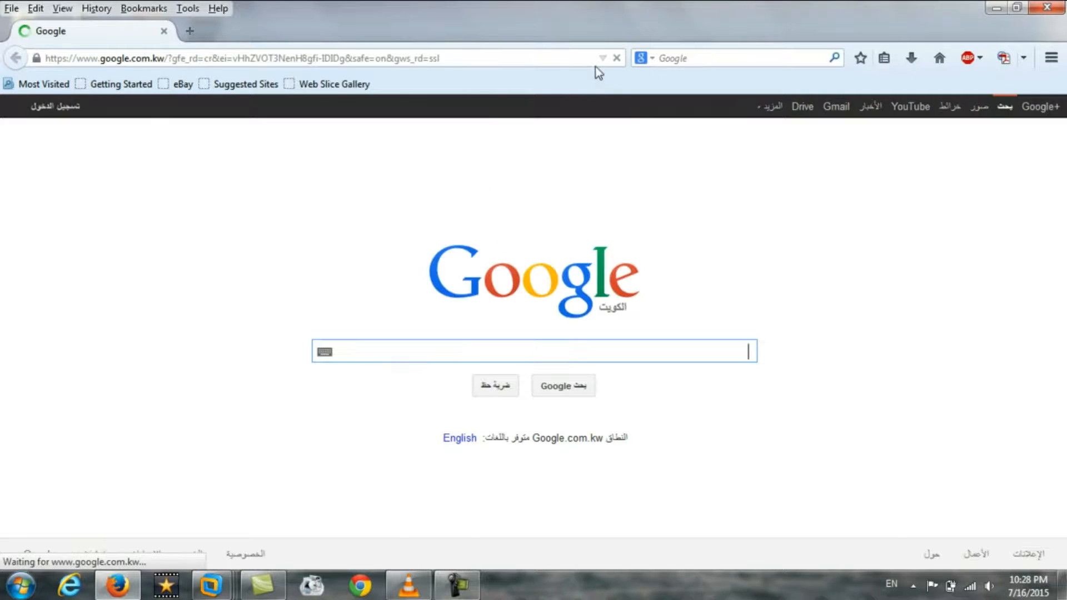
click(320, 57)
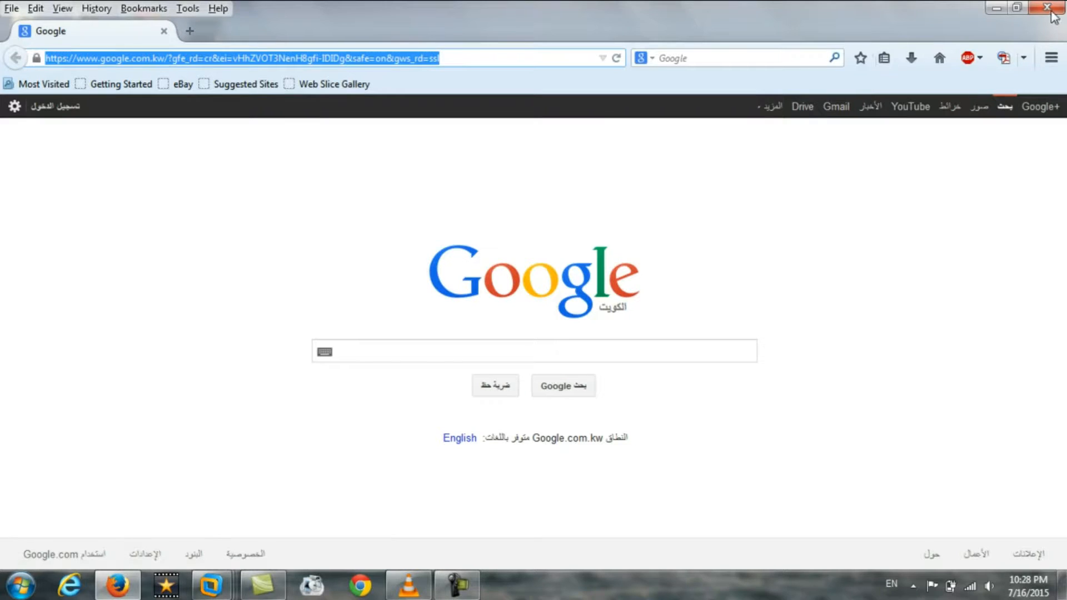
click(1046, 7)
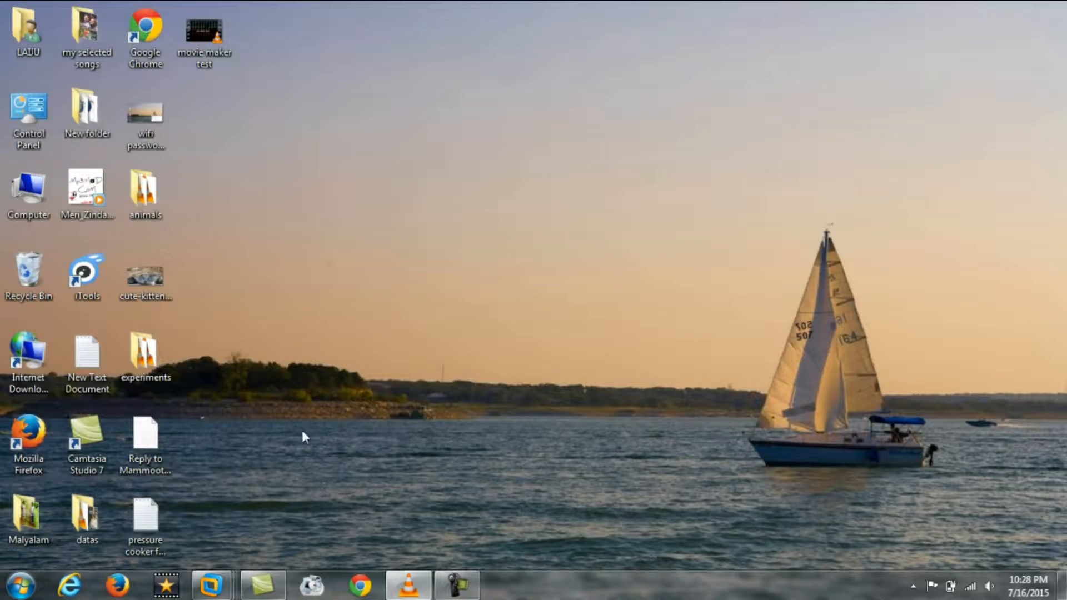
Launch Chrome from its desktop shortcut and type youtube.com to see address suggestions
click(145, 34)
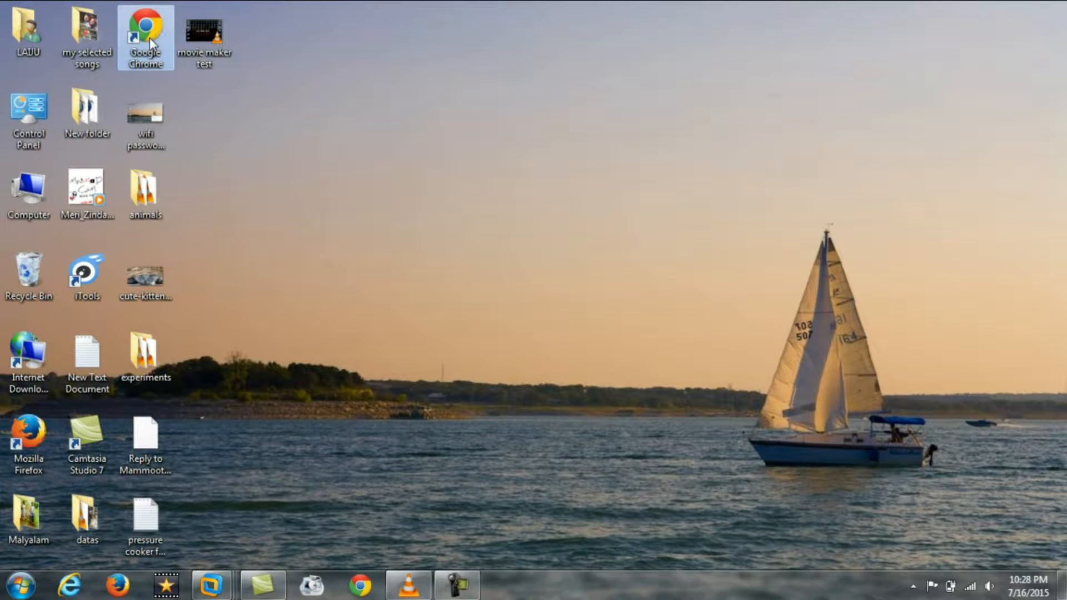
double_click(145, 38)
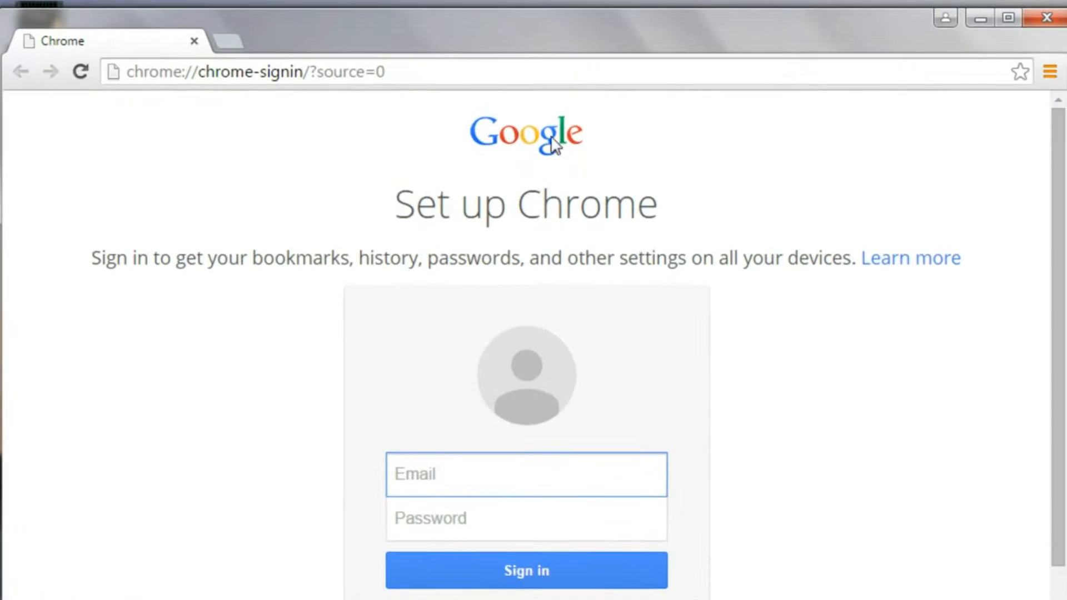
click(252, 72)
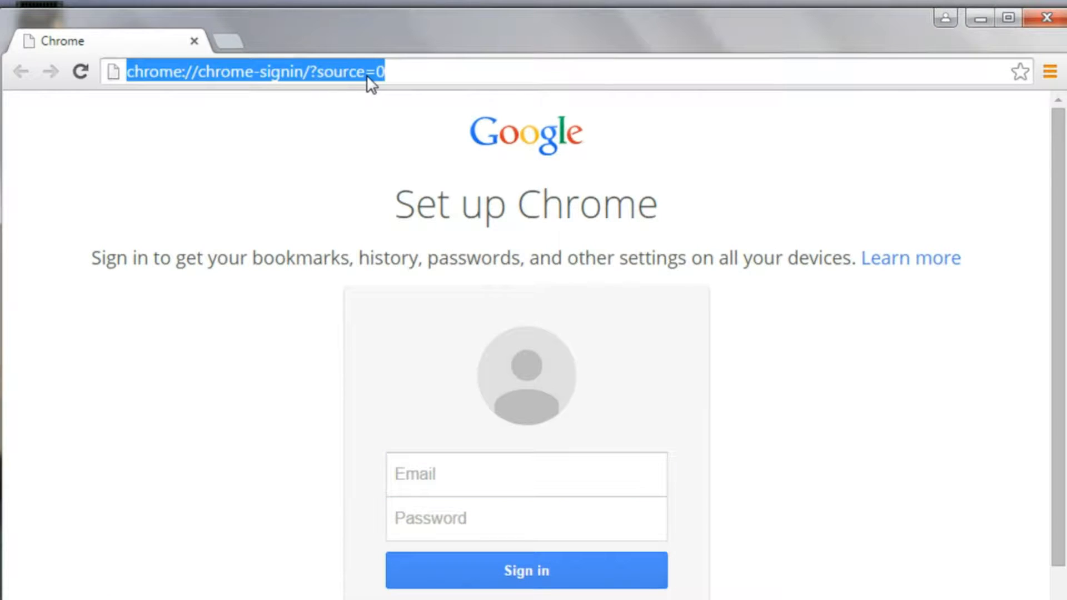
text(youtube.com)
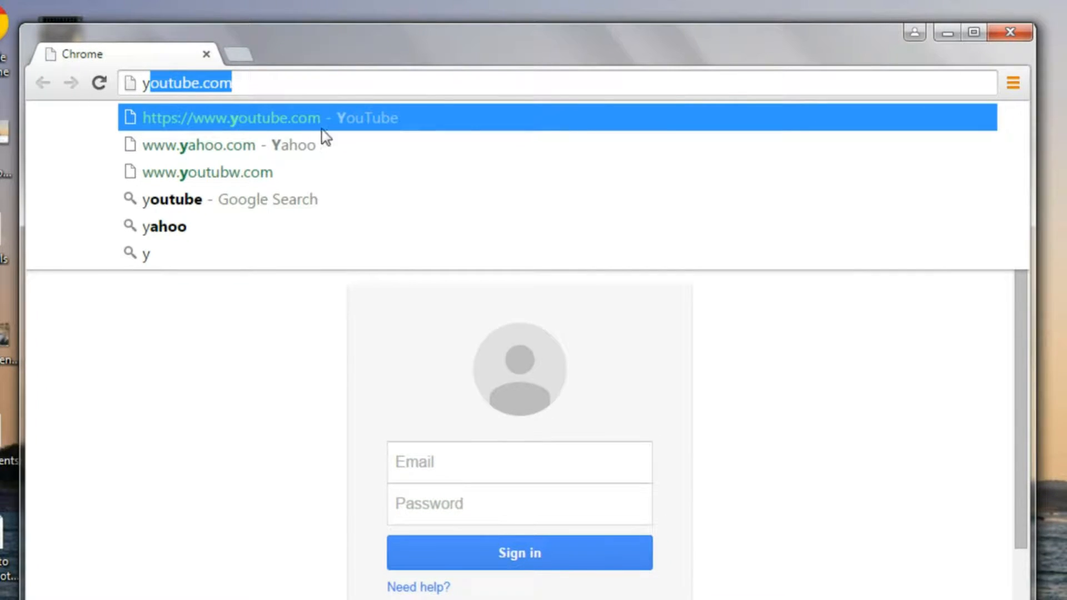
mouse_move(314, 133)
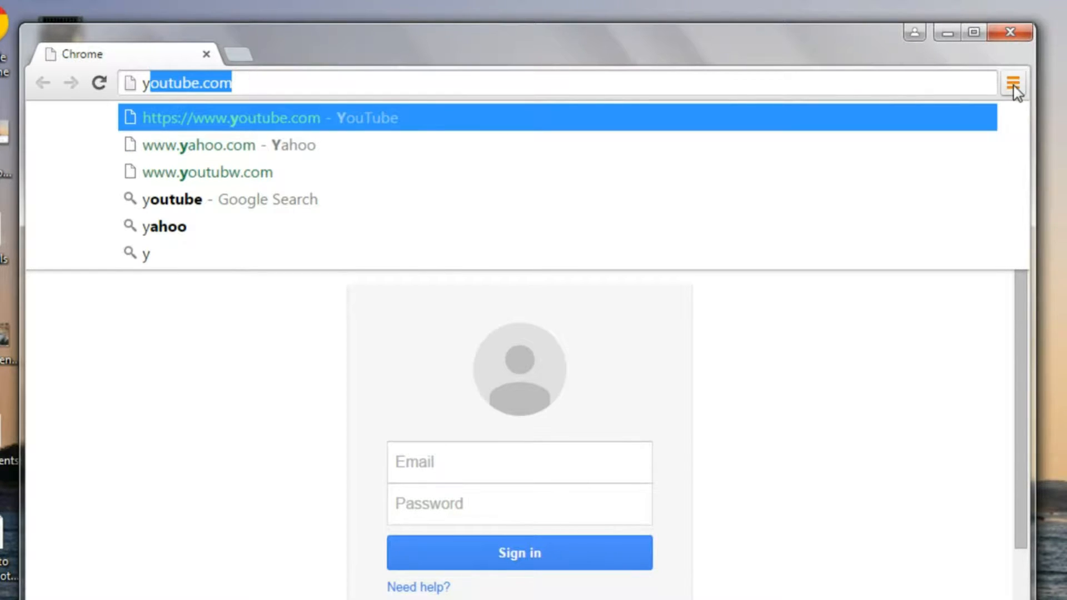
Open Chrome's History page from Settings to see the MSN, Yahoo and YouTube visits
click(1013, 83)
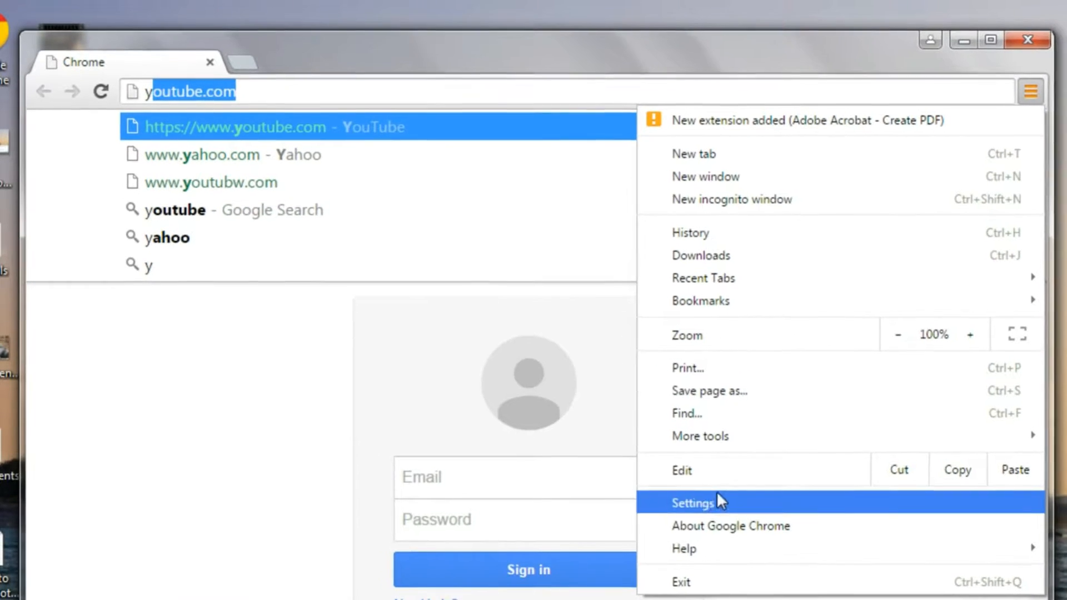
click(692, 503)
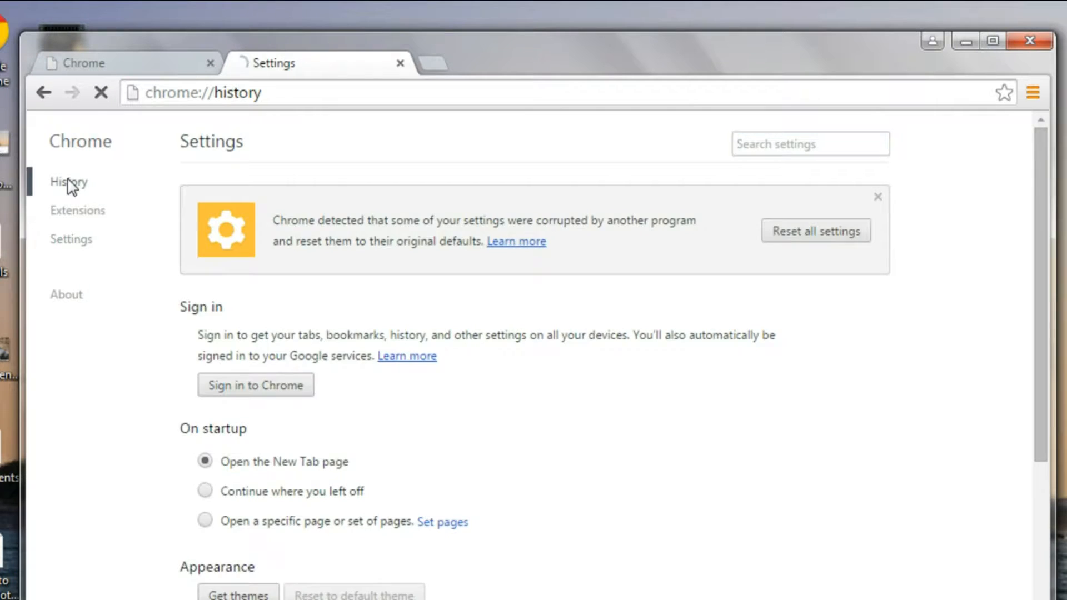
click(68, 182)
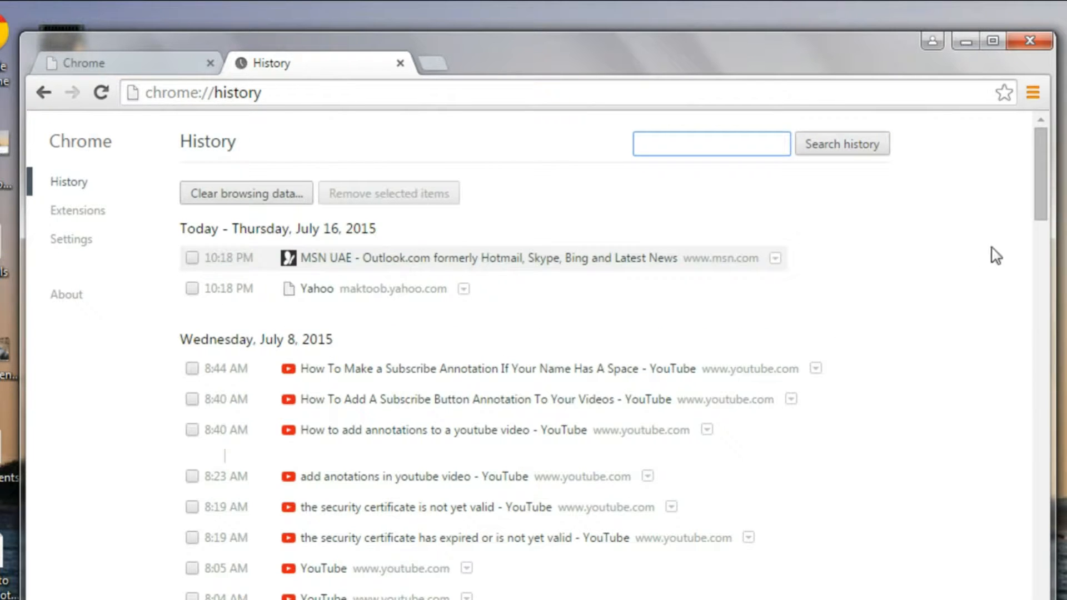
scroll(down, 3)
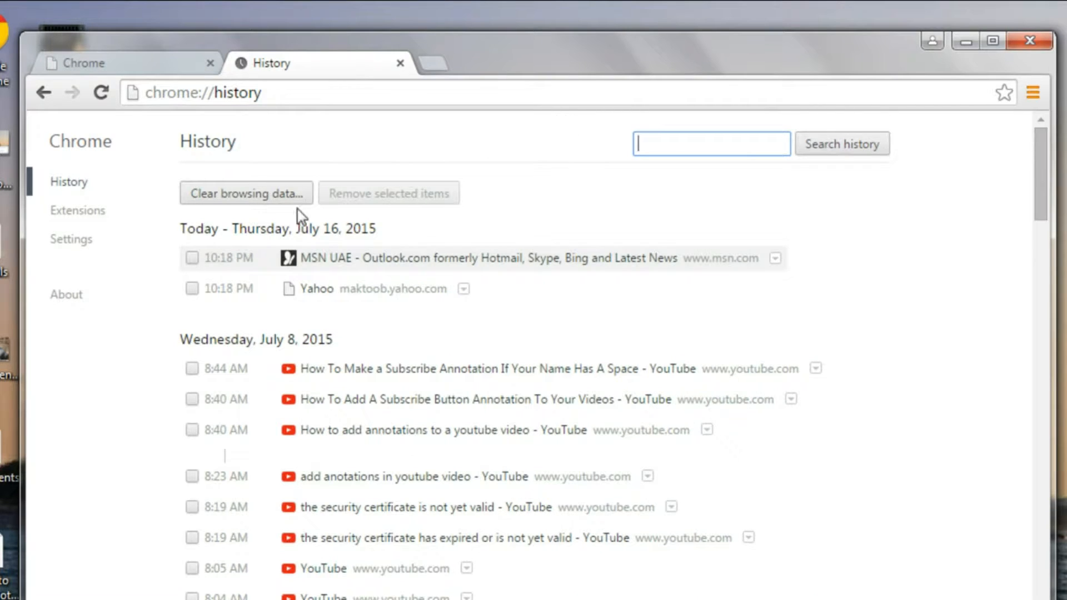
Clear Chrome's history, downloads, cookies and cache from the beginning of time
click(246, 193)
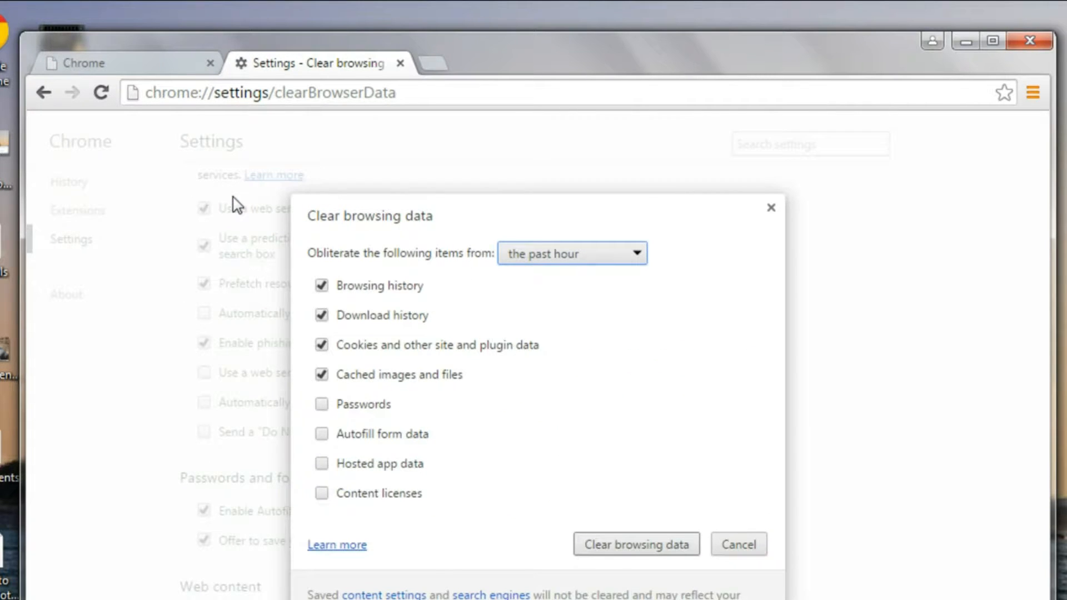
mouse_move(343, 295)
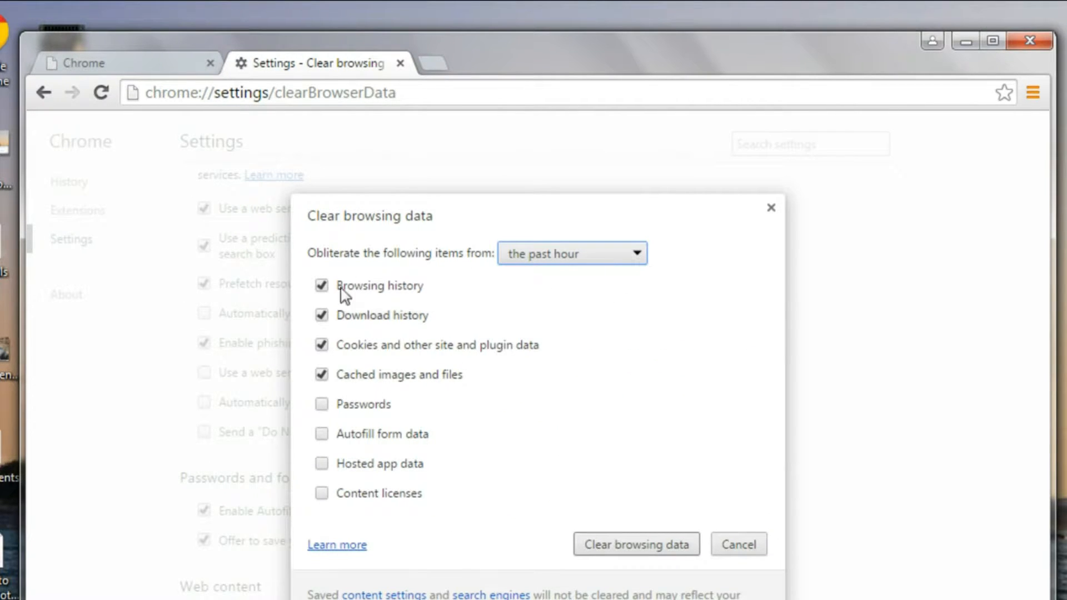
mouse_move(460, 470)
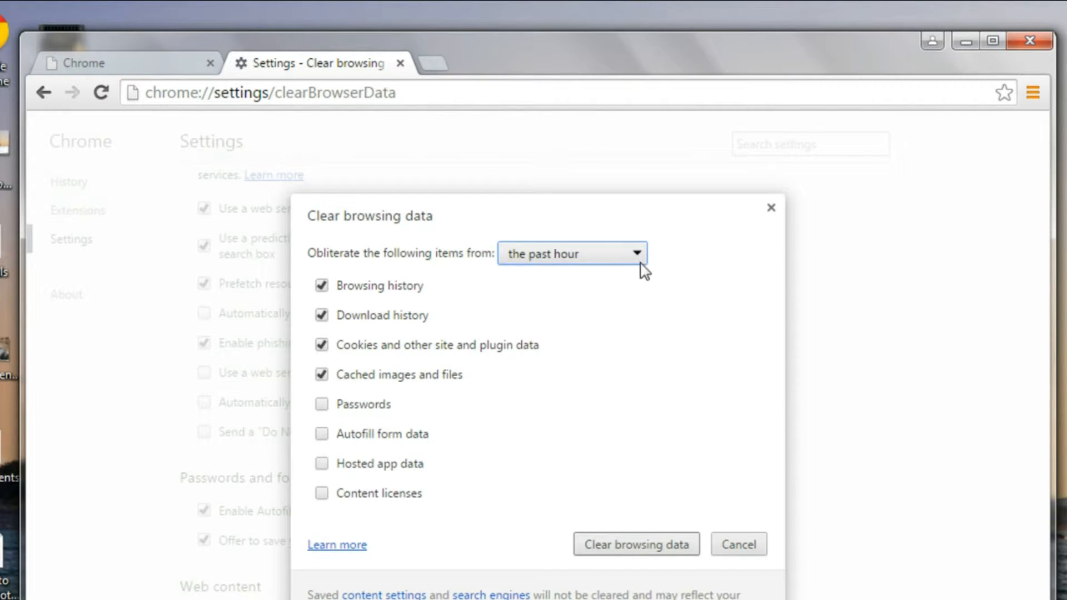
click(572, 254)
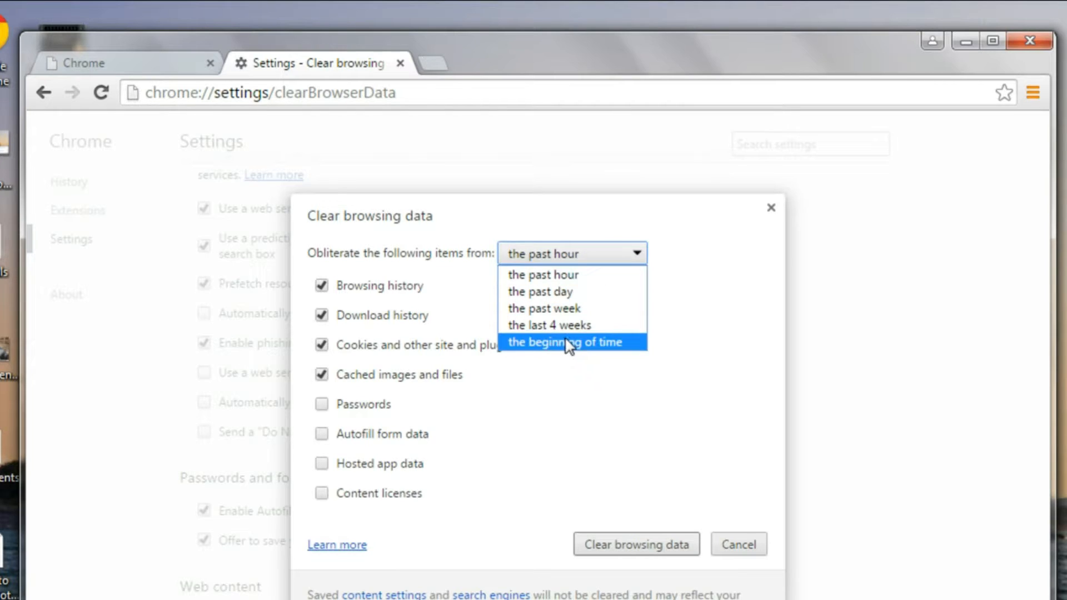
click(567, 342)
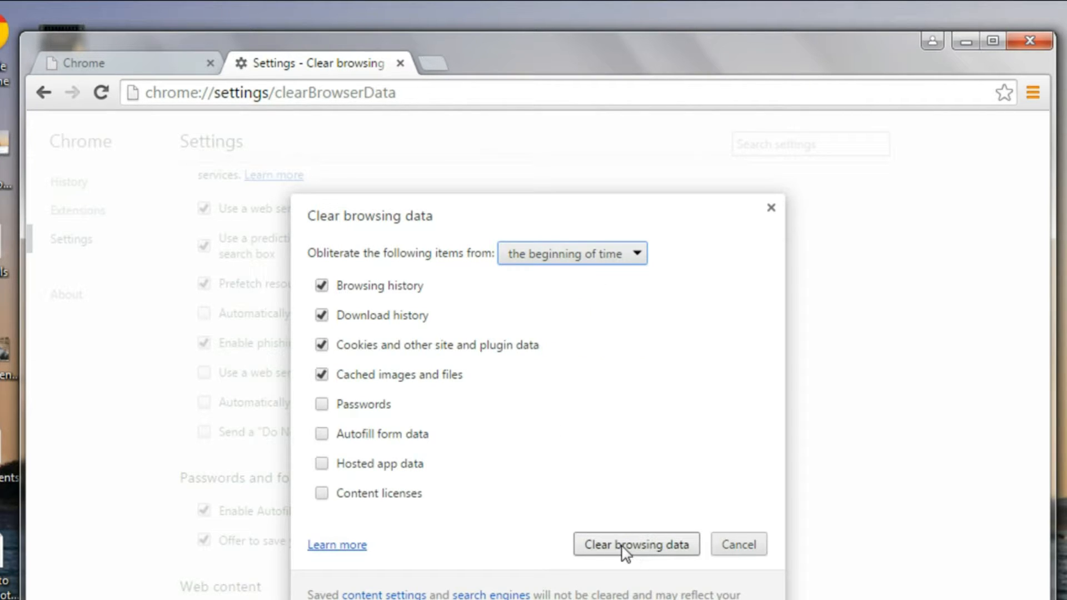
click(636, 545)
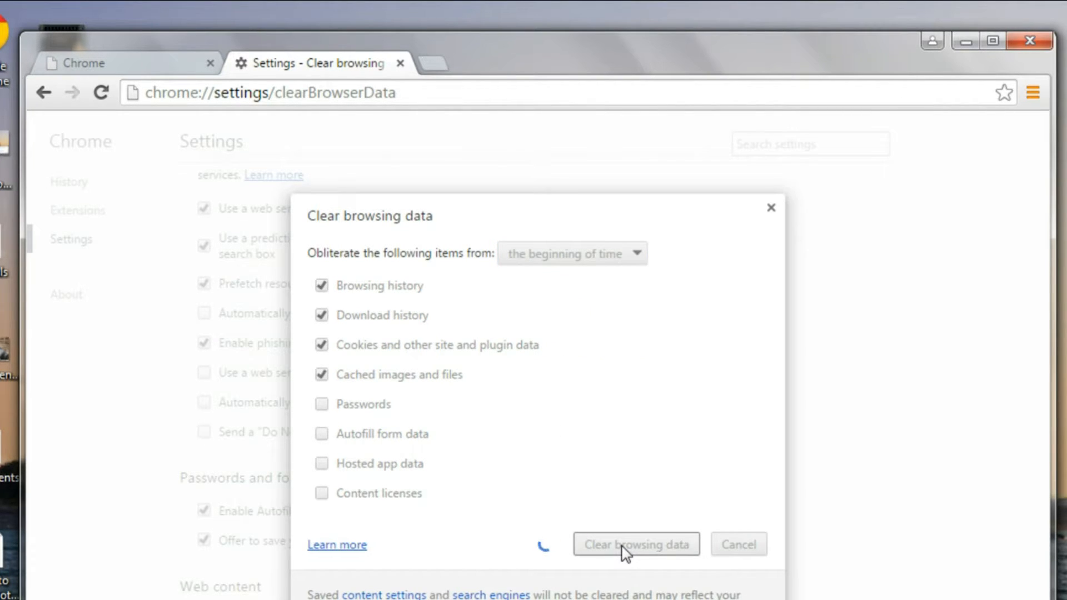
click(635, 543)
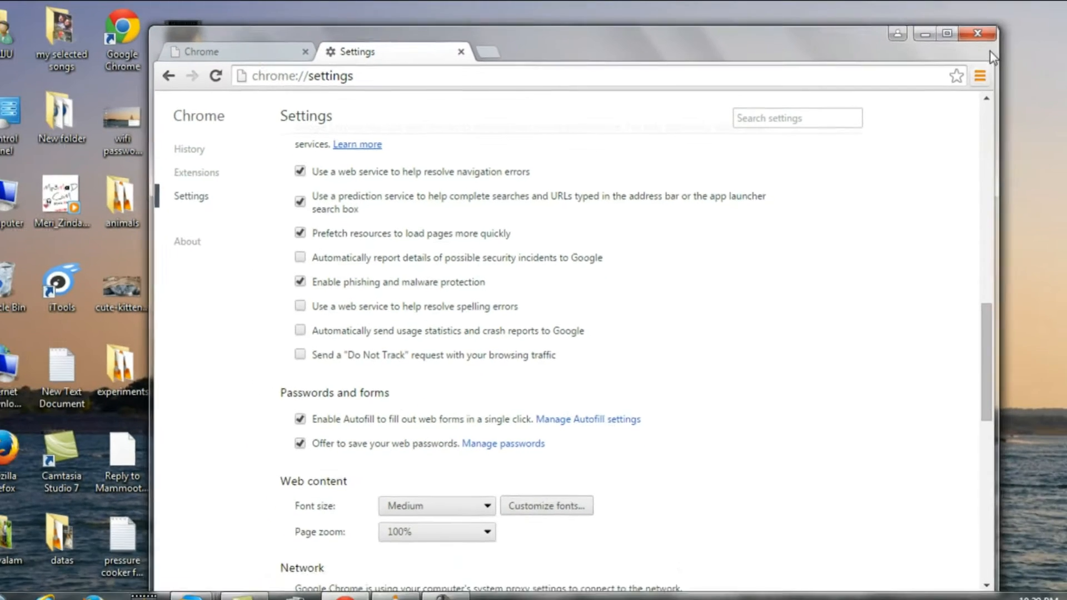
Relaunch Chrome from the desktop and check that typing 'y' suggests no old sites
click(978, 32)
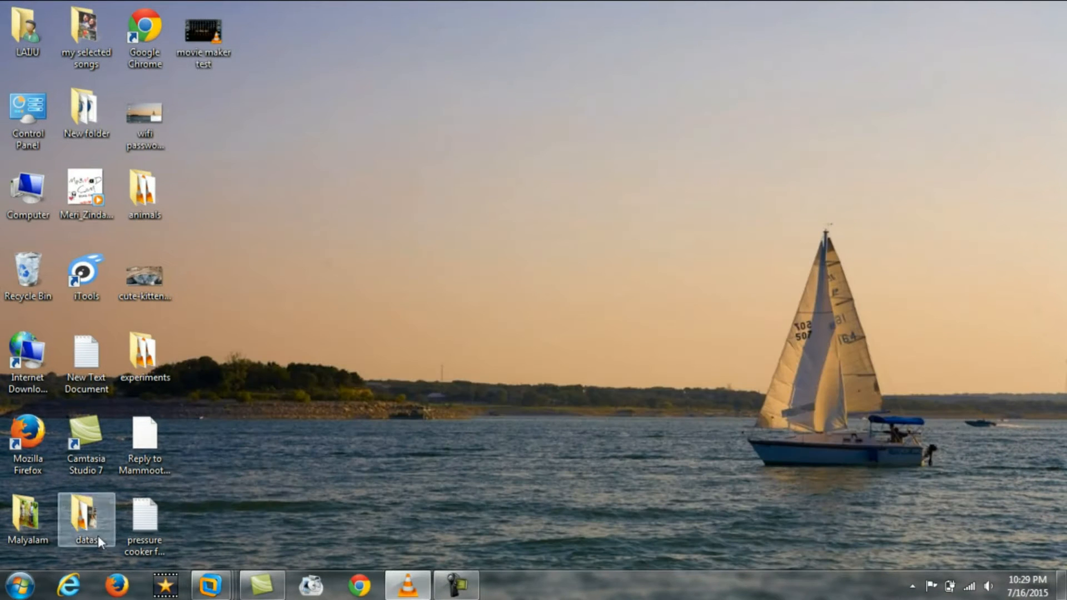
click(143, 34)
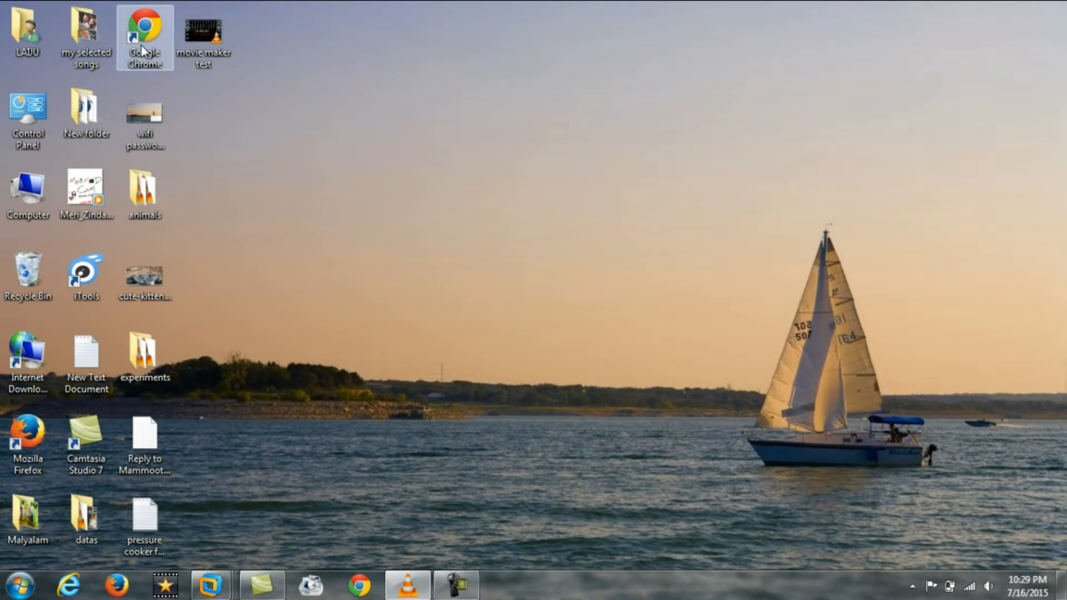
double_click(144, 32)
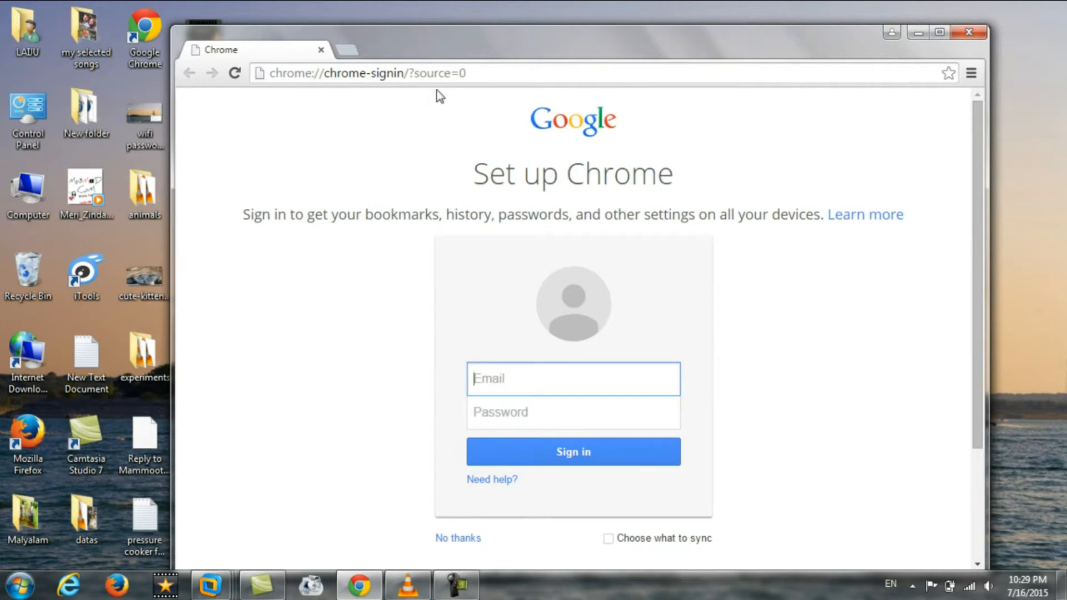
text(y)
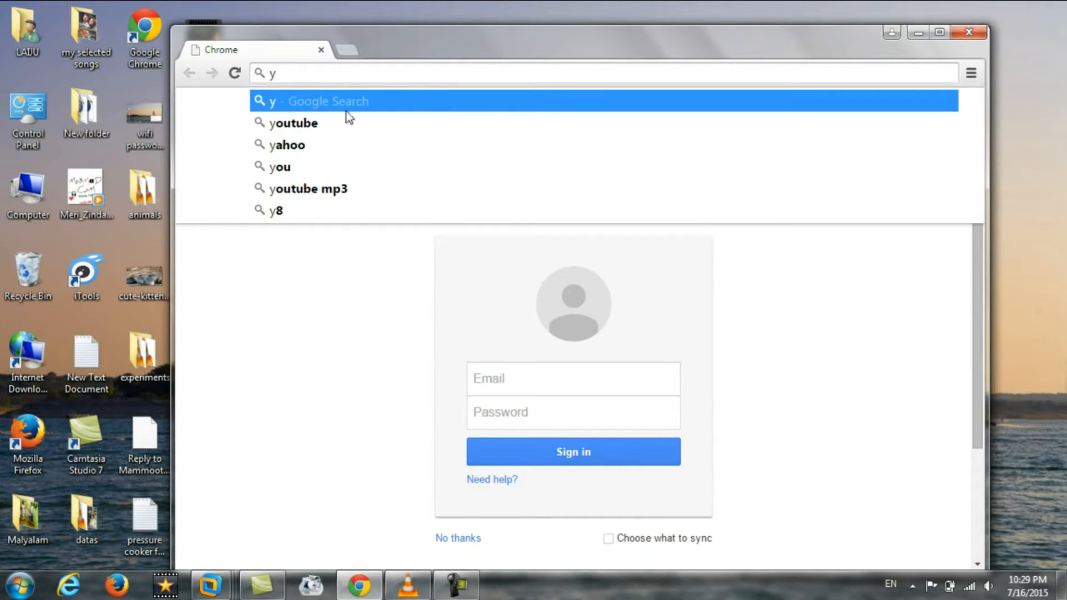
mouse_move(311, 145)
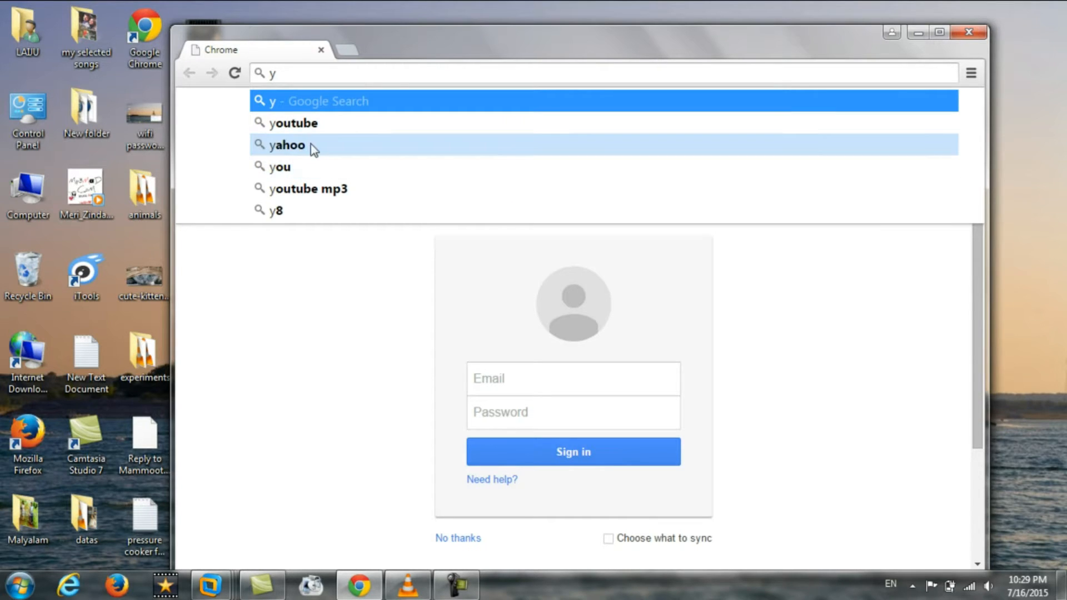
mouse_move(304, 151)
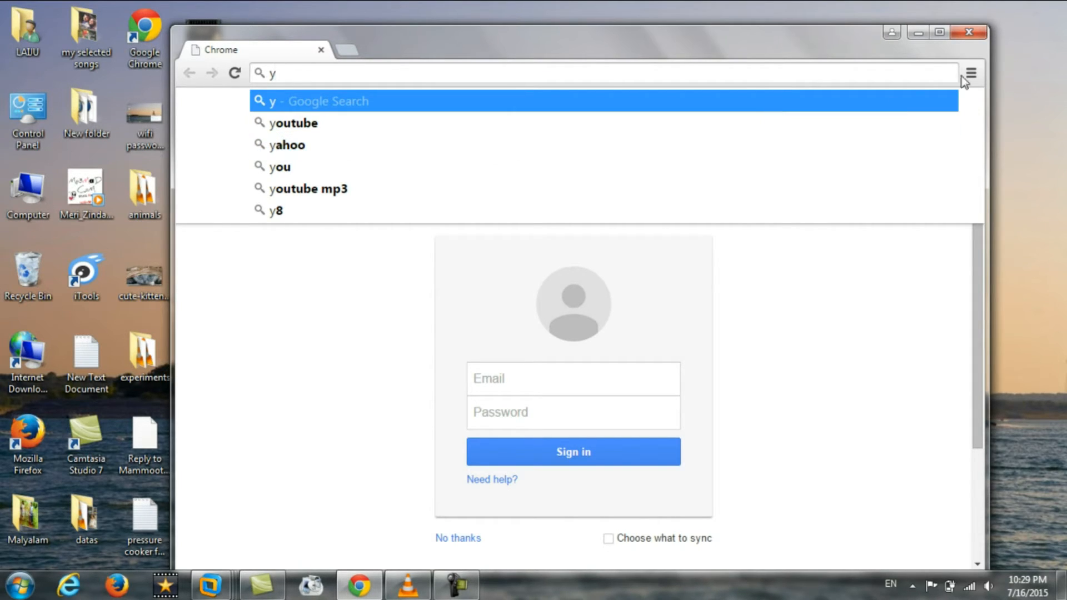
Open the now-empty browsing history page from the Chrome menu
click(970, 73)
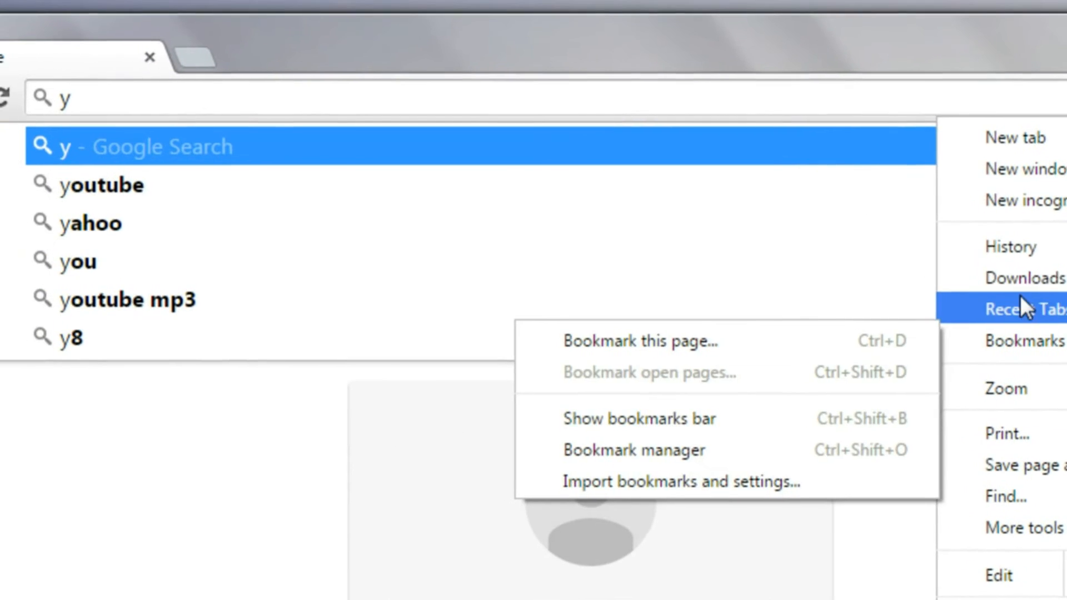
click(1011, 246)
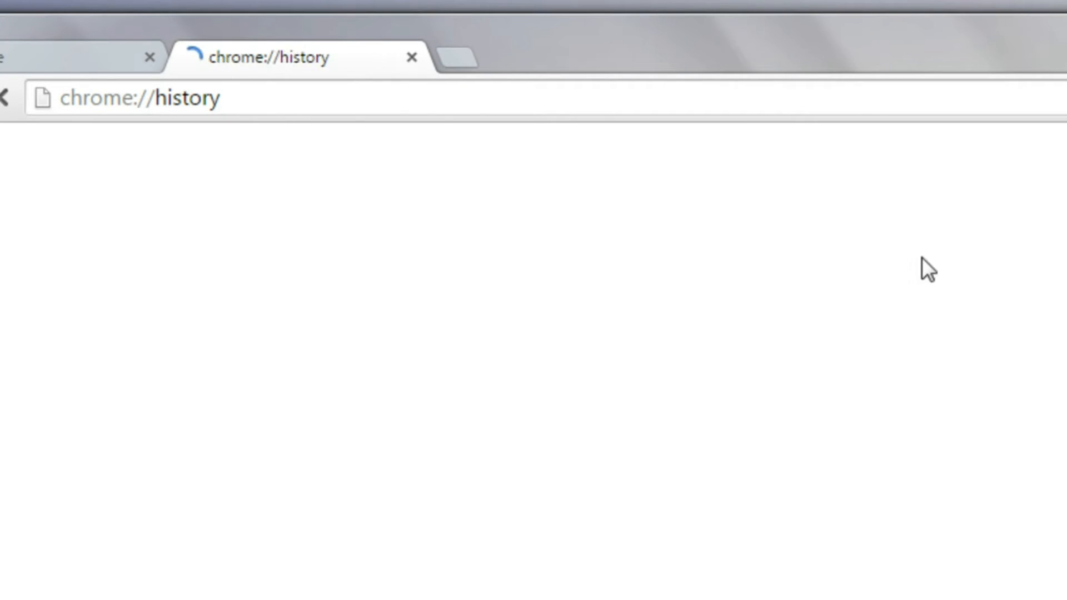